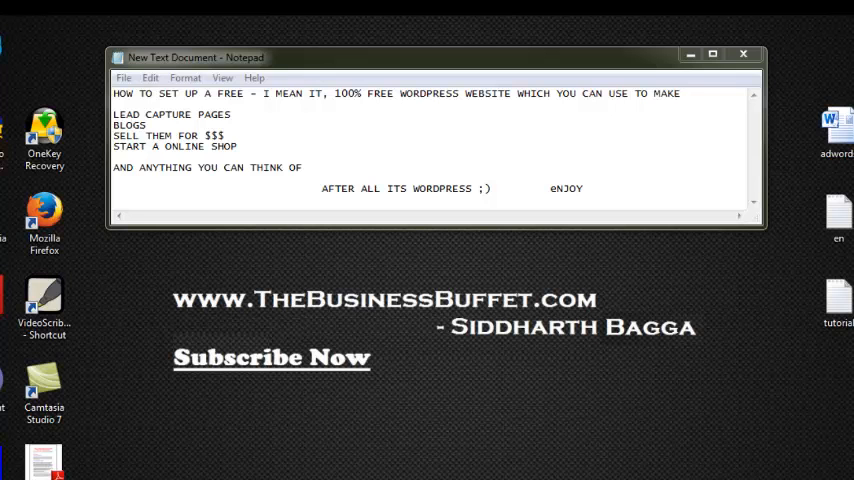
{"action": "mouse_move", "coordinate": [538, 356]}
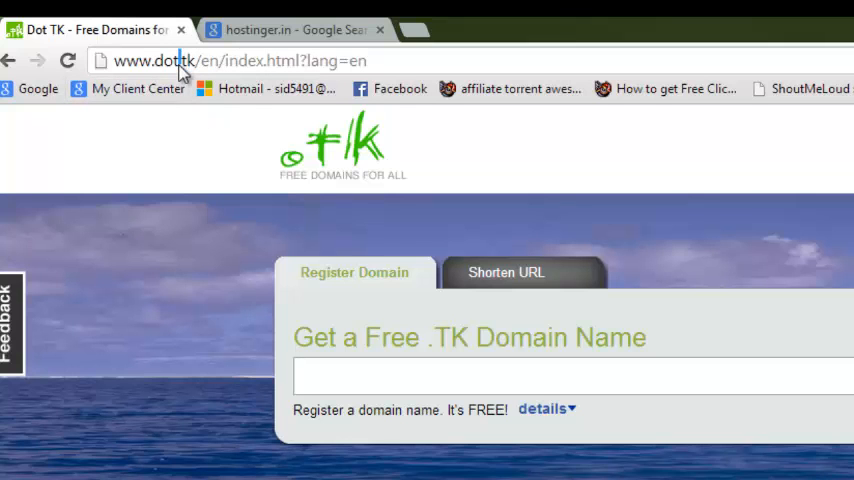
{"action": "mouse_move", "coordinate": [460, 220]}
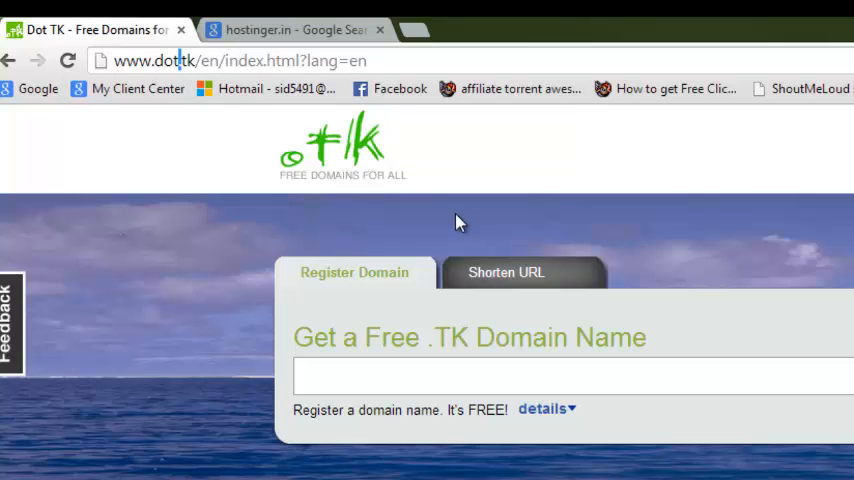
{"action": "mouse_move", "coordinate": [408, 180]}
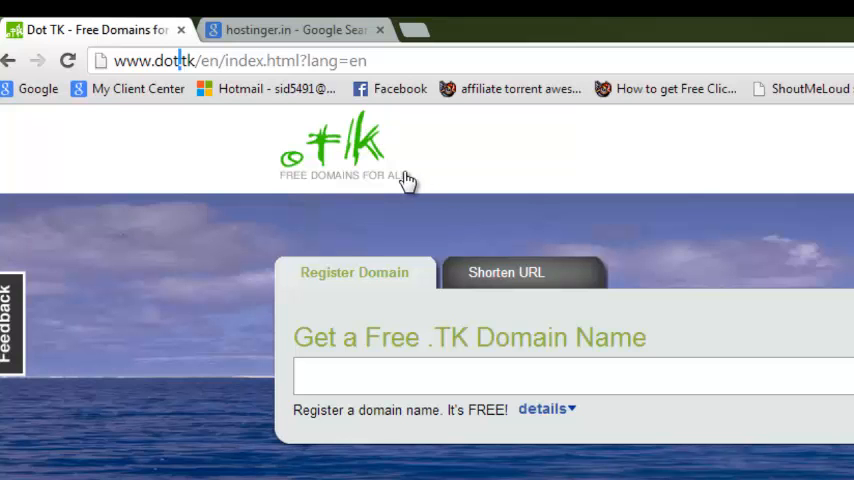
{"action": "mouse_move", "coordinate": [704, 350]}
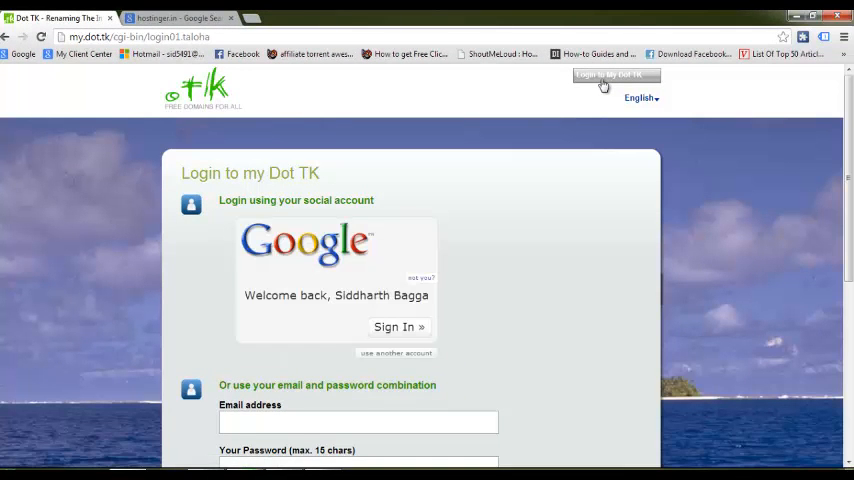
Sign in to the Dot TK account with Google to reach the My Dot TK welcome page
{"action": "scroll", "scroll_direction": "down", "scroll_amount": 3}
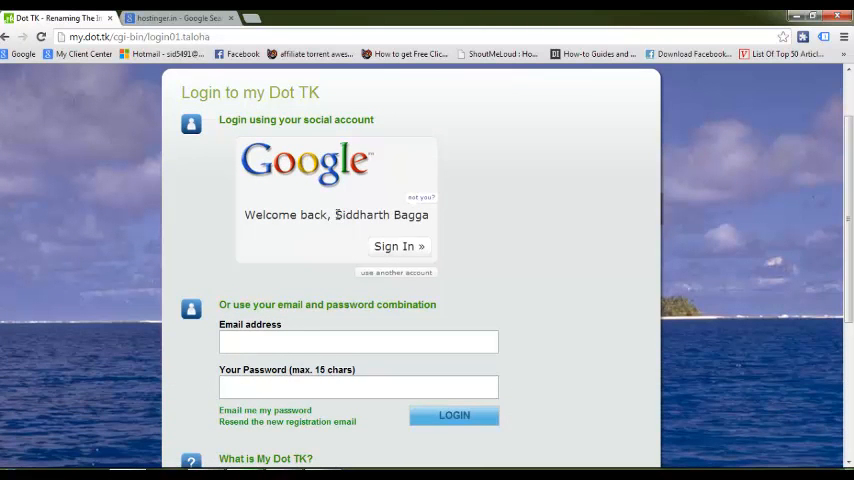
{"action": "left_click", "coordinate": [398, 246]}
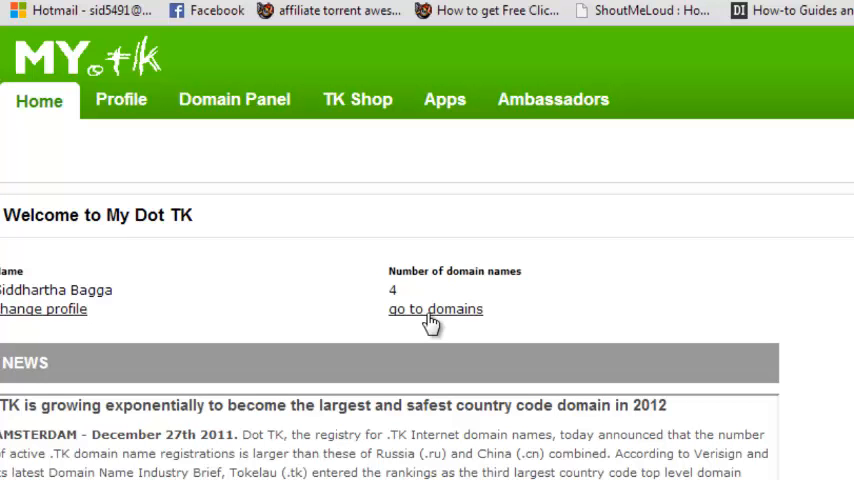
Go to the Domain Panel and highlight WPFREEWEBSITE.TK among the four free domains
{"action": "left_click", "coordinate": [436, 308]}
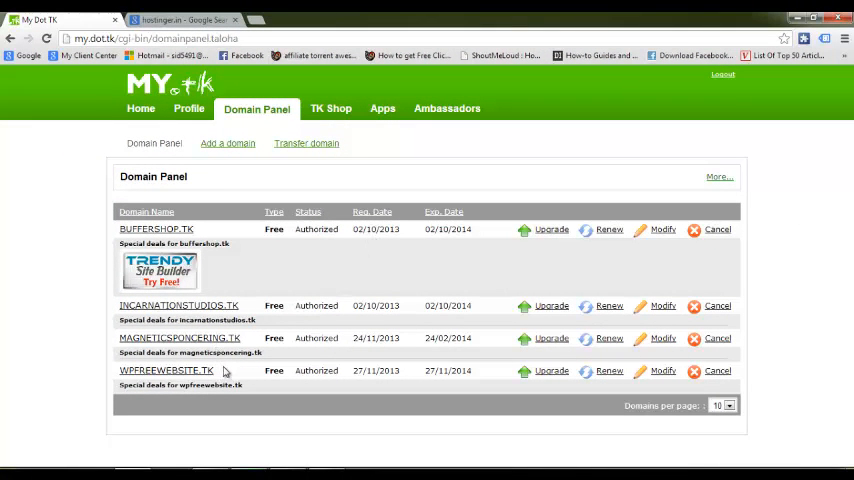
{"action": "double_click", "coordinate": [168, 372]}
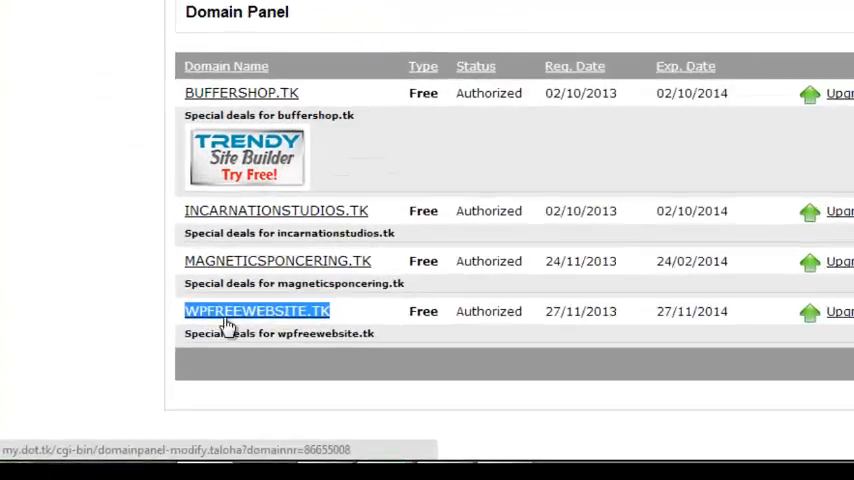
{"action": "scroll", "scroll_direction": "down", "scroll_amount": 3}
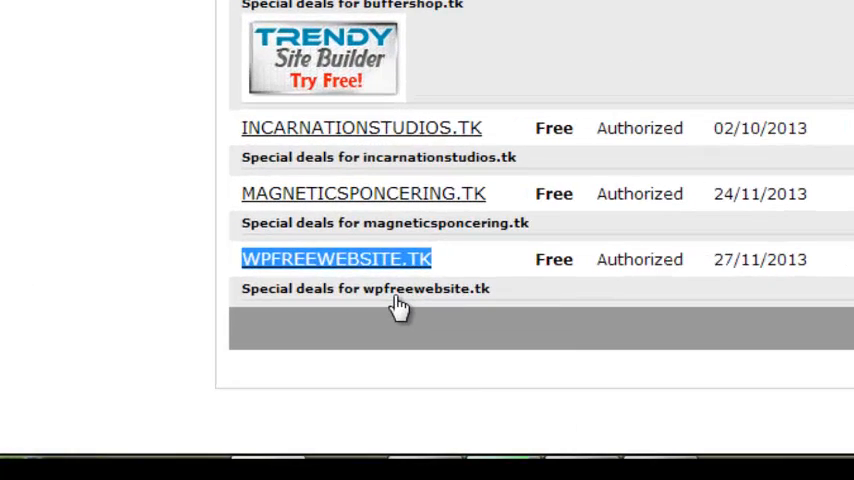
{"action": "scroll", "scroll_direction": "up", "scroll_amount": 3}
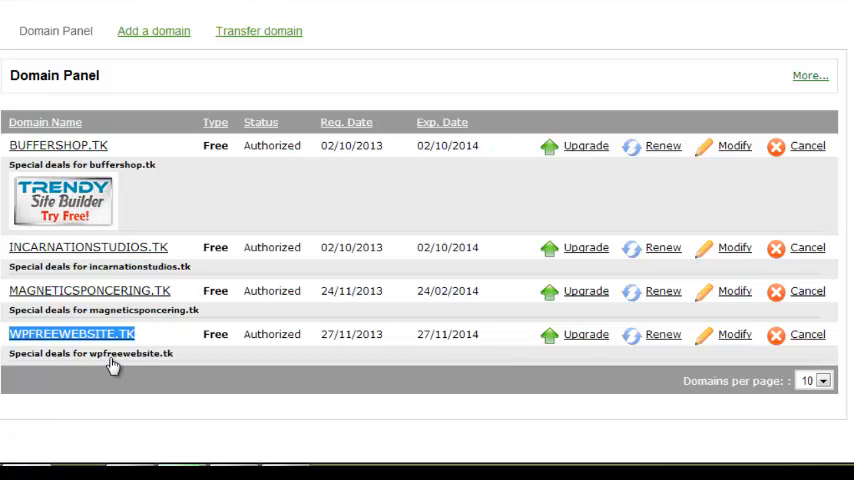
{"action": "mouse_move", "coordinate": [736, 334]}
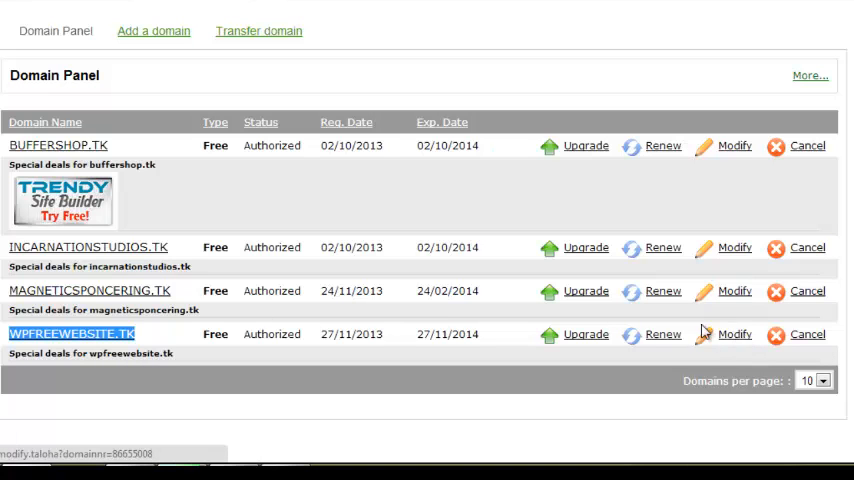
{"action": "mouse_move", "coordinate": [734, 334]}
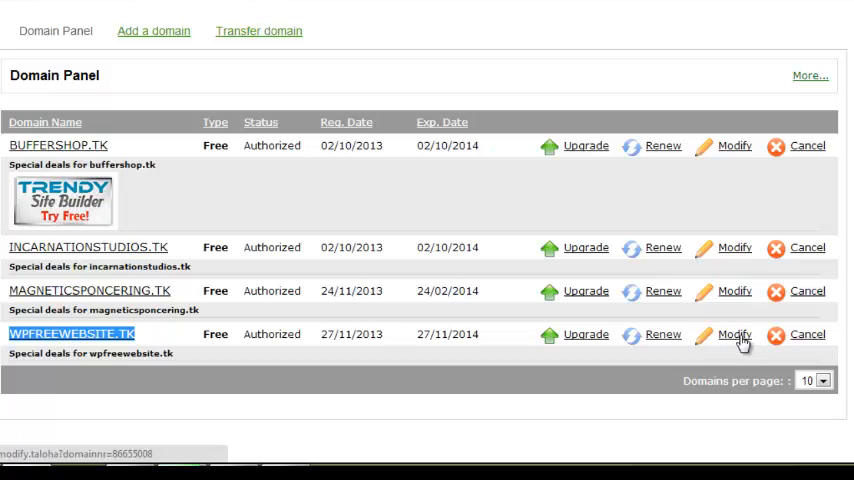
Modify WPFREEWEBSITE.TK to use custom DNS with ns1–ns4.hostinger.in name servers
{"action": "left_click", "coordinate": [734, 334]}
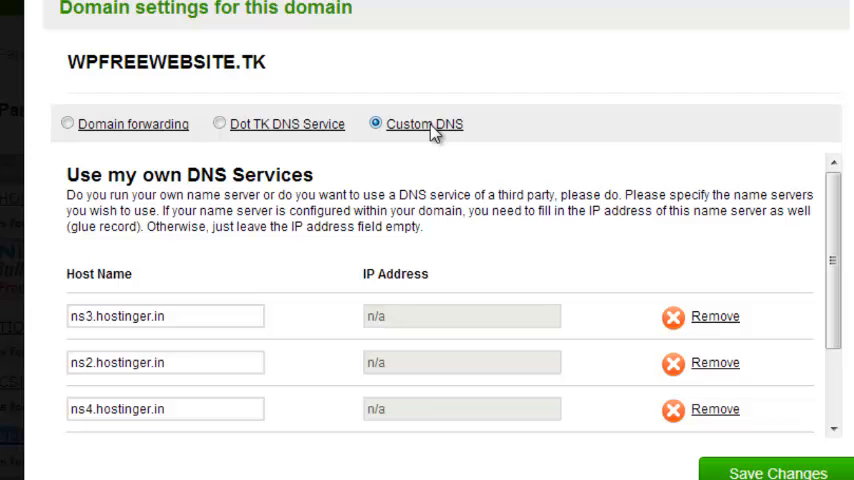
{"action": "mouse_move", "coordinate": [830, 252]}
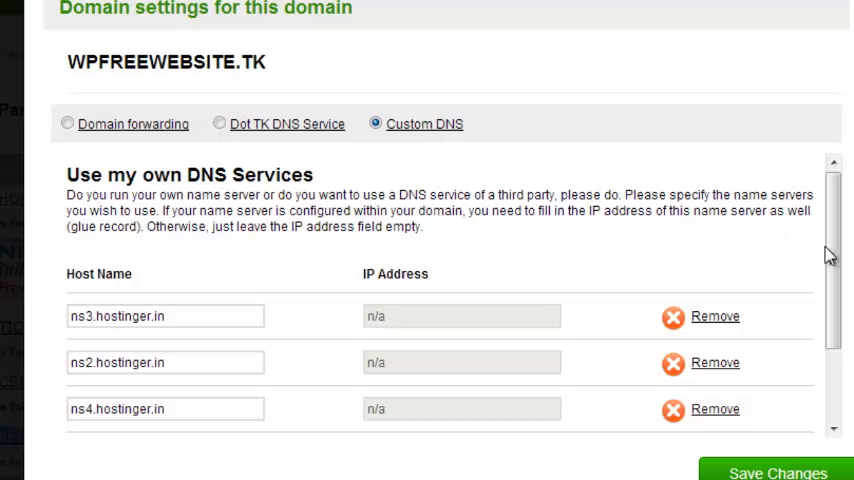
{"action": "scroll", "scroll_direction": "down", "scroll_amount": 3}
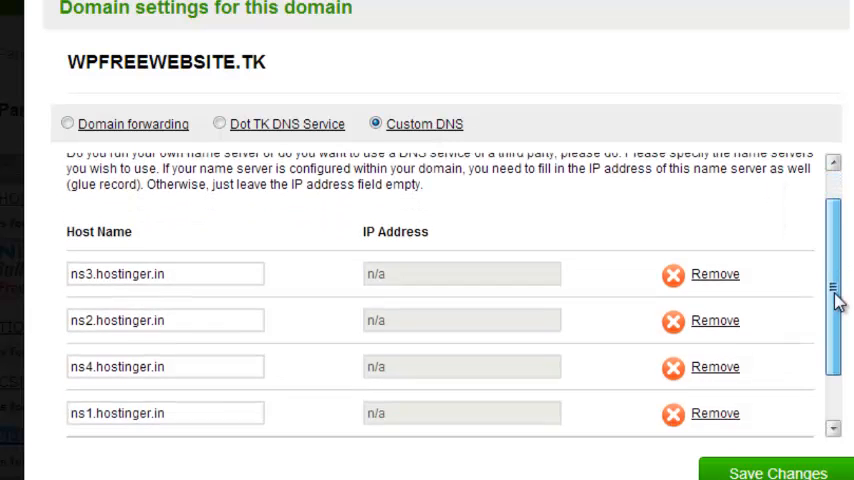
{"action": "scroll", "scroll_direction": "up", "scroll_amount": 3}
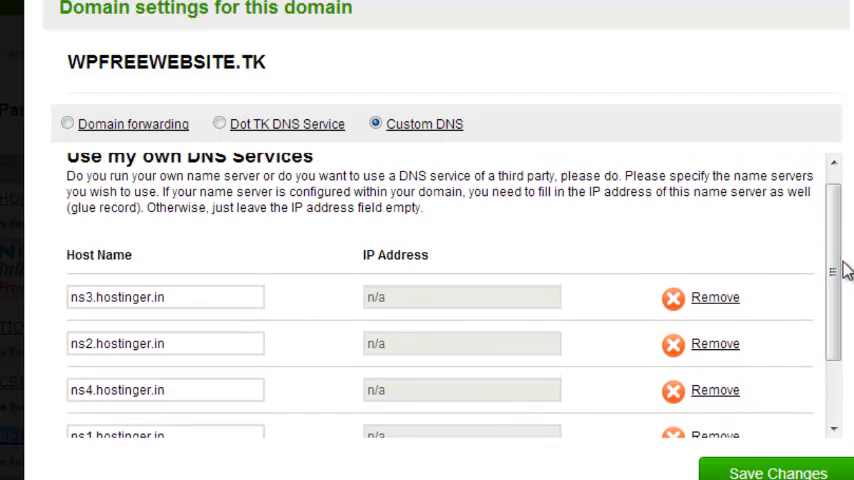
{"action": "left_click", "coordinate": [164, 296]}
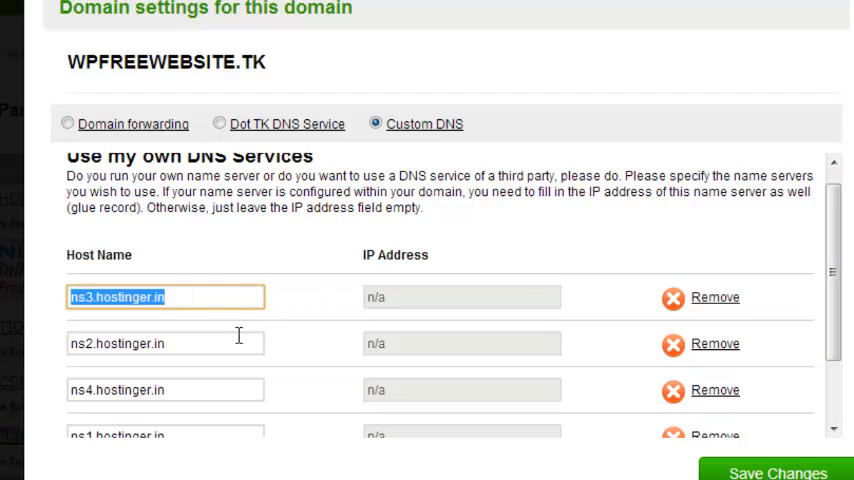
{"action": "left_click", "coordinate": [164, 390]}
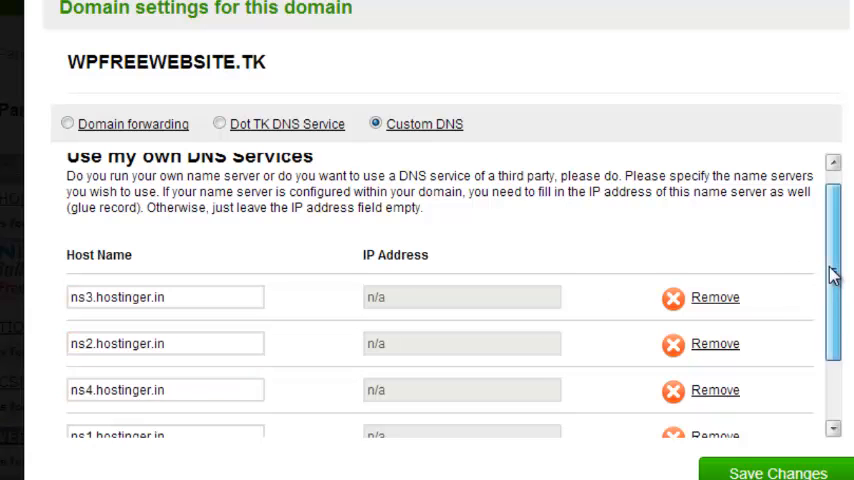
{"action": "scroll", "scroll_direction": "down", "scroll_amount": 3}
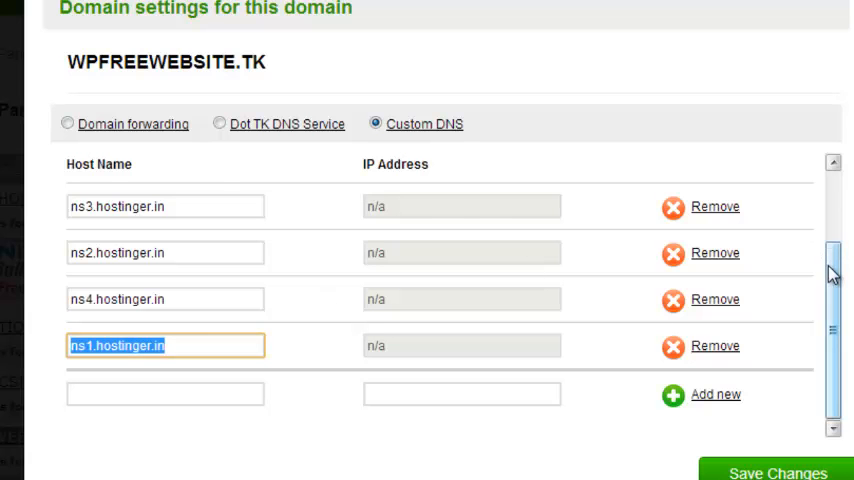
{"action": "scroll", "scroll_direction": "up", "scroll_amount": 3}
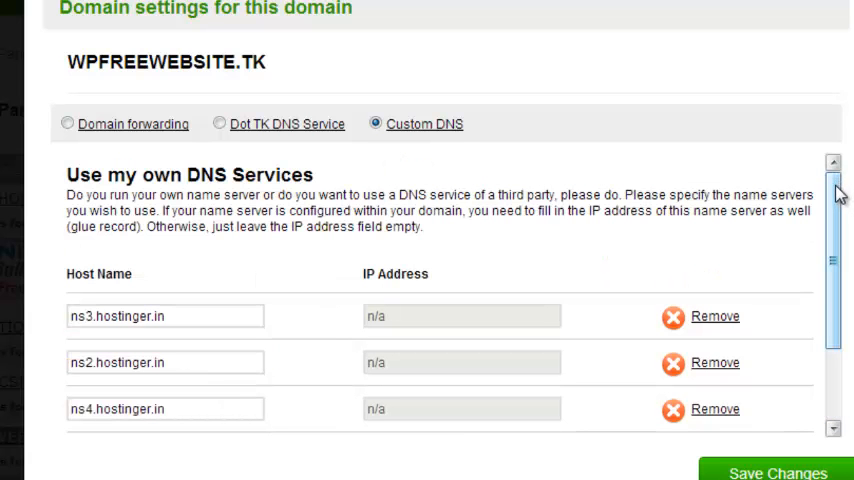
{"action": "scroll", "scroll_direction": "down", "scroll_amount": 3}
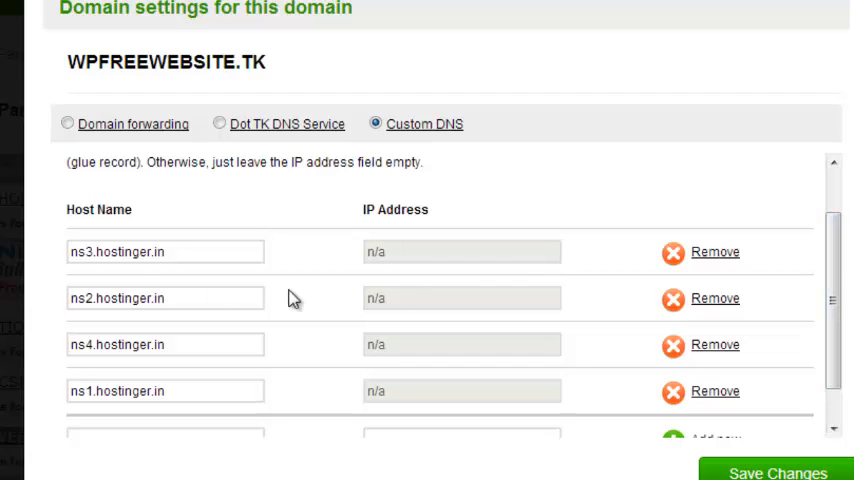
{"action": "mouse_move", "coordinate": [136, 280]}
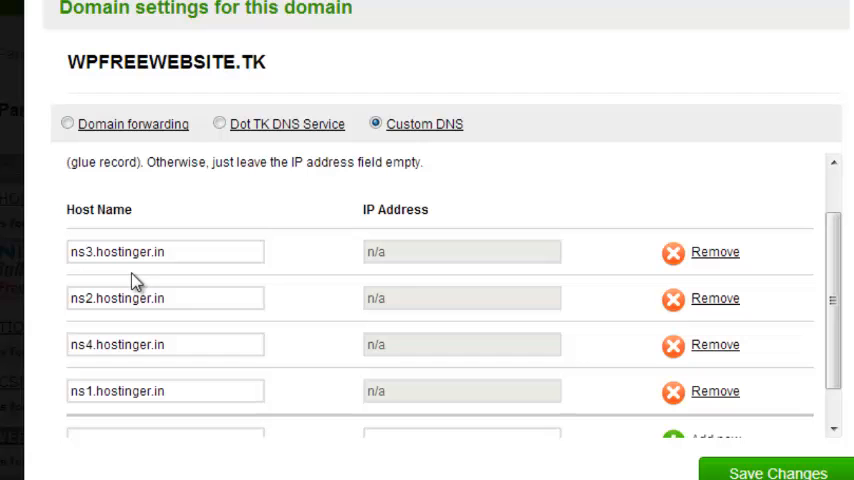
{"action": "mouse_move", "coordinate": [104, 210]}
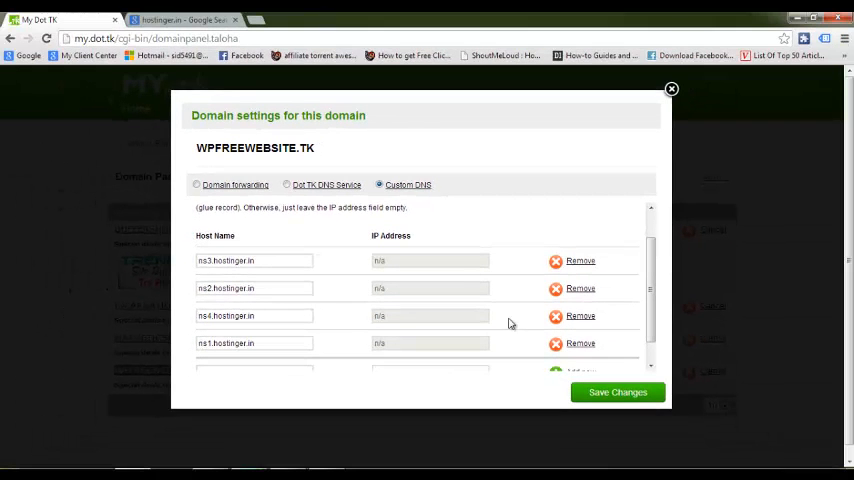
Save the custom name servers for WPFREEWEBSITE.TK and return to the Domain Panel
{"action": "left_click", "coordinate": [618, 392]}
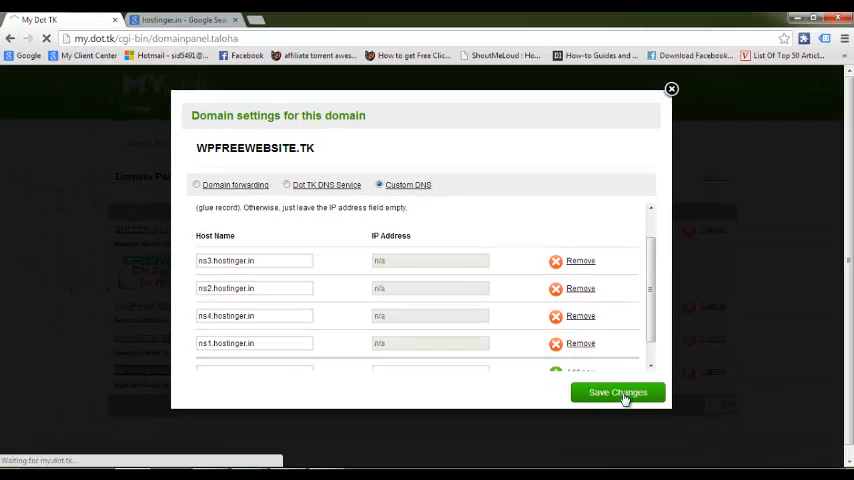
{"action": "left_click", "coordinate": [616, 392]}
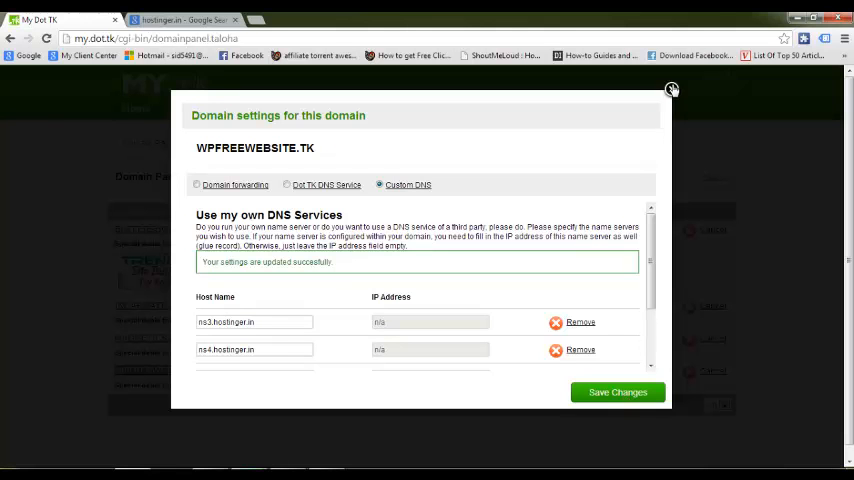
{"action": "left_click", "coordinate": [672, 90]}
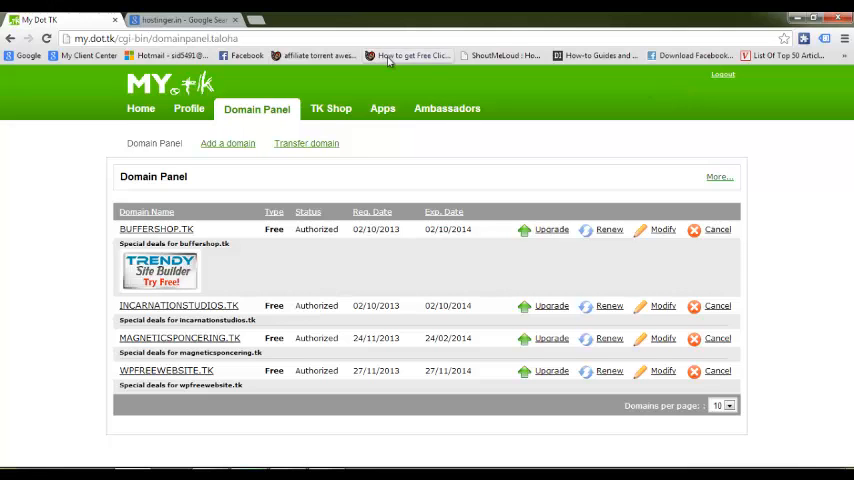
Follow the hostinger.in Google result to Hostinger's free hosting home page
{"action": "left_click", "coordinate": [180, 20]}
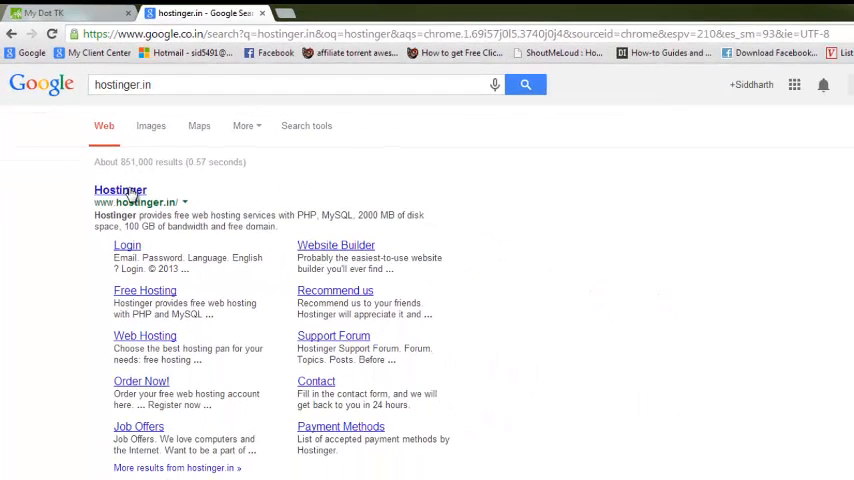
{"action": "left_click", "coordinate": [120, 188]}
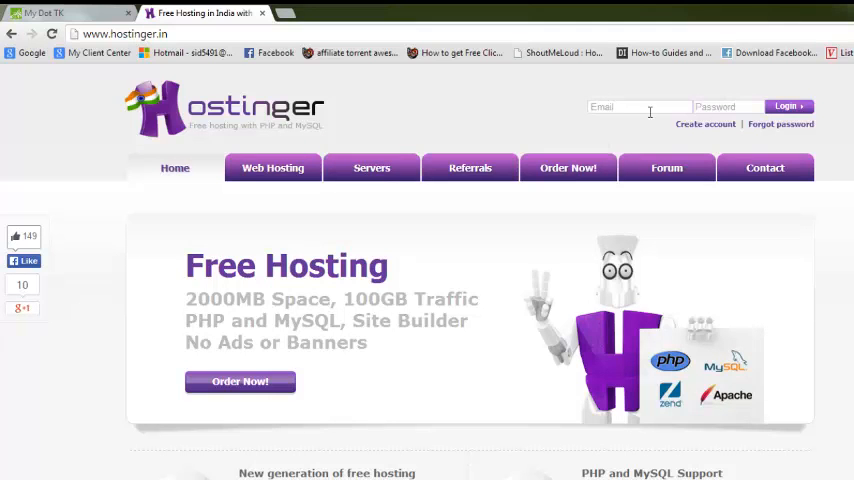
Log in to Hostinger with the saved email and password and select the account's domain
{"action": "left_click", "coordinate": [638, 106]}
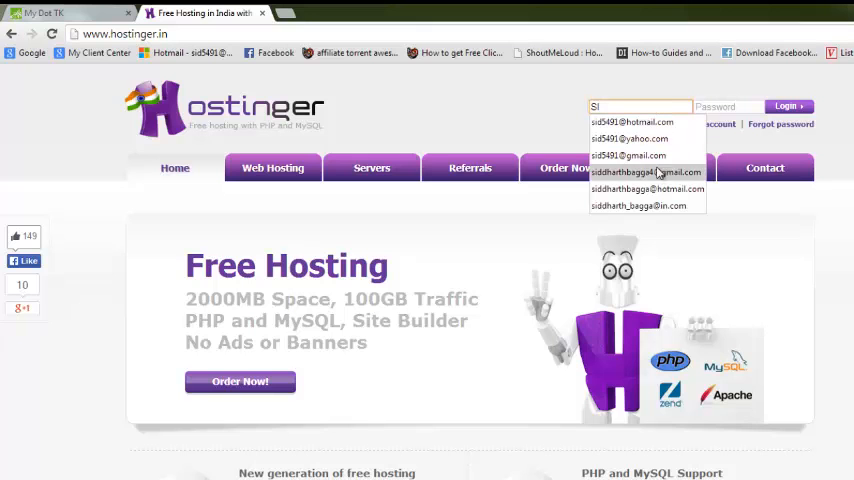
{"action": "left_click", "coordinate": [648, 172]}
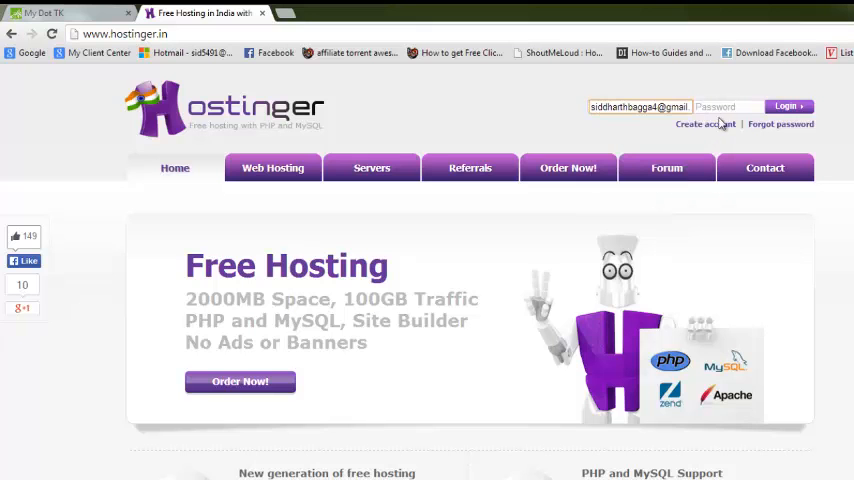
{"action": "left_click", "coordinate": [728, 106]}
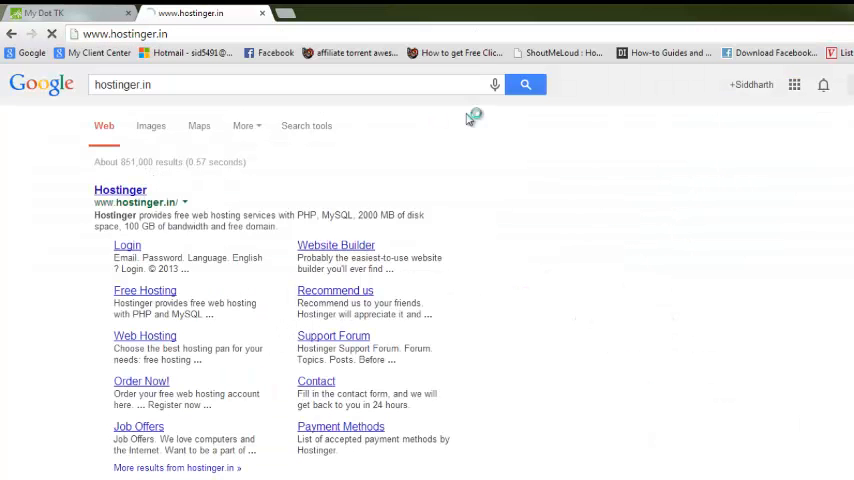
{"action": "left_click", "coordinate": [120, 188]}
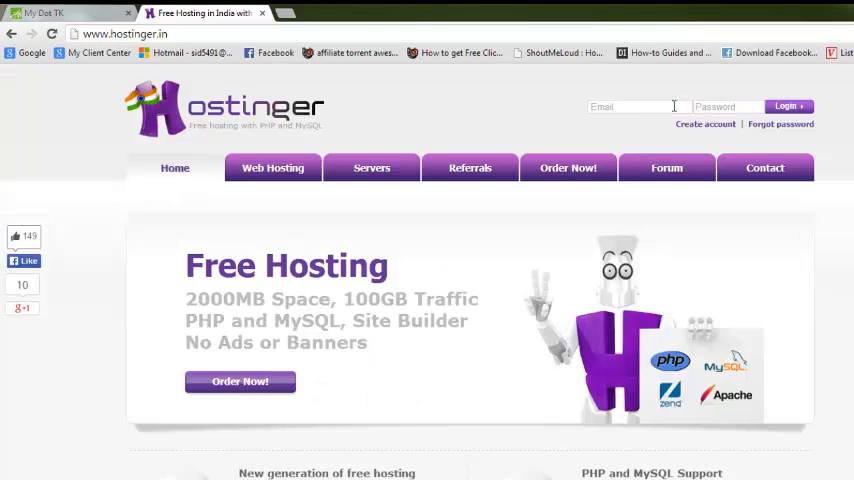
{"action": "type", "text": "si"}
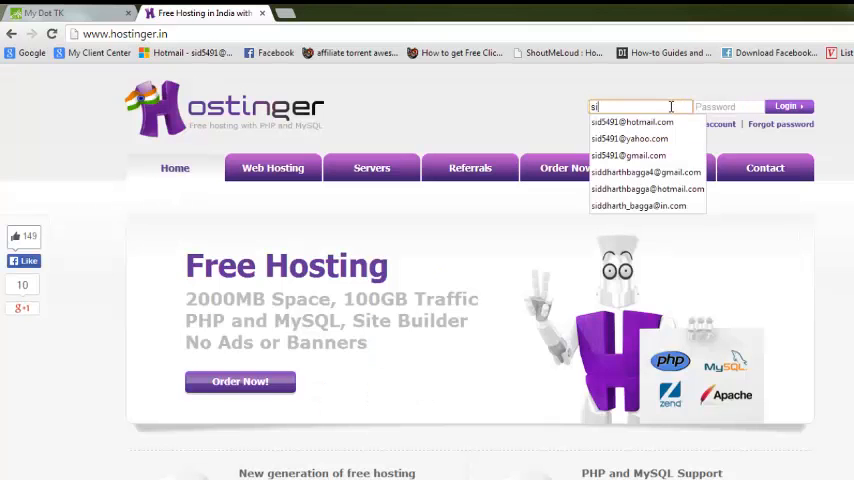
{"action": "left_click", "coordinate": [648, 172]}
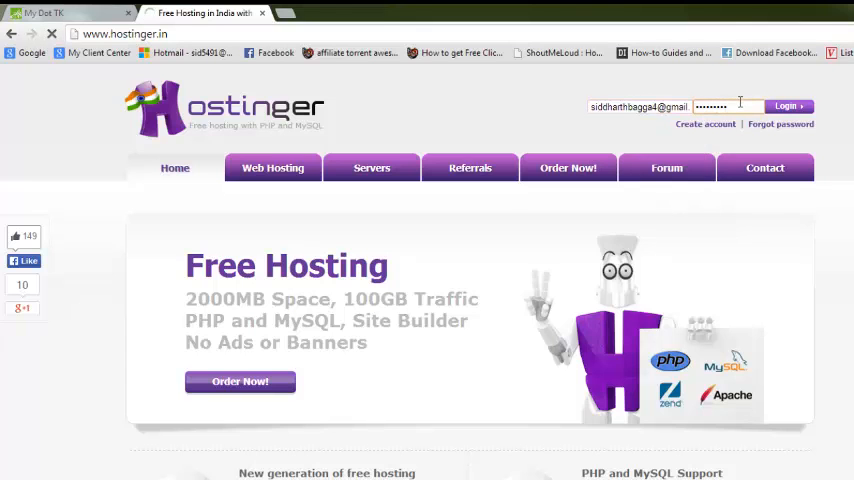
{"action": "left_click", "coordinate": [788, 104]}
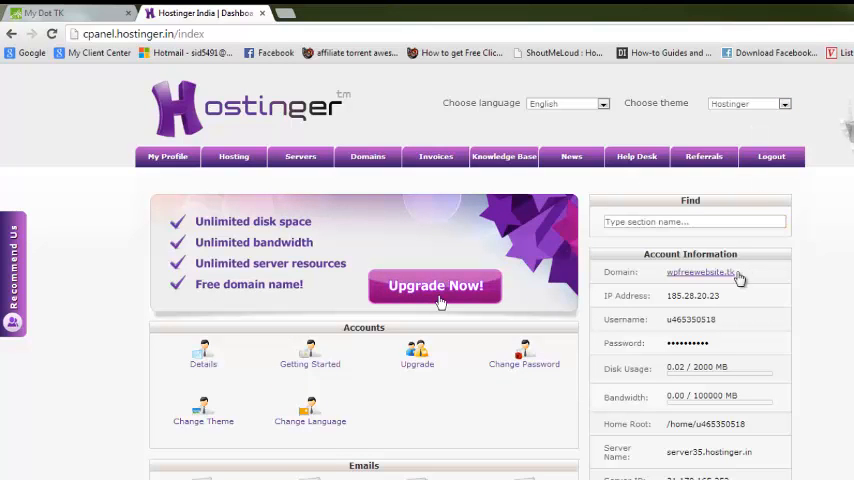
{"action": "double_click", "coordinate": [700, 272]}
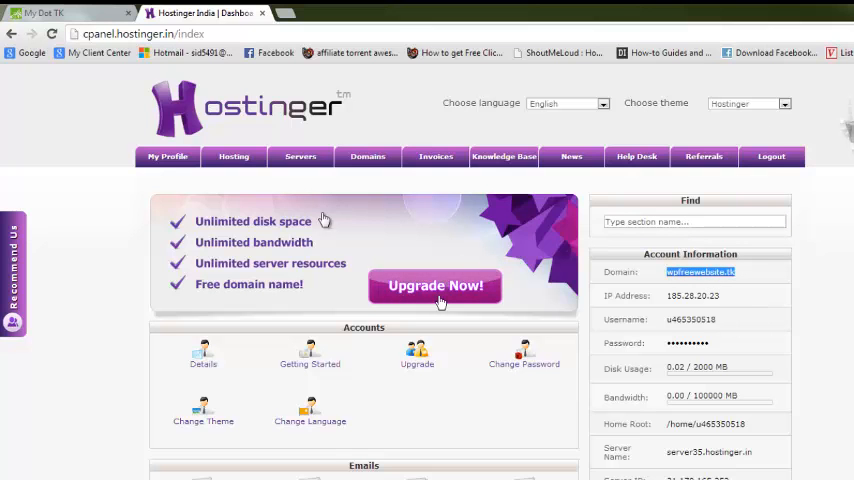
{"action": "mouse_move", "coordinate": [234, 156]}
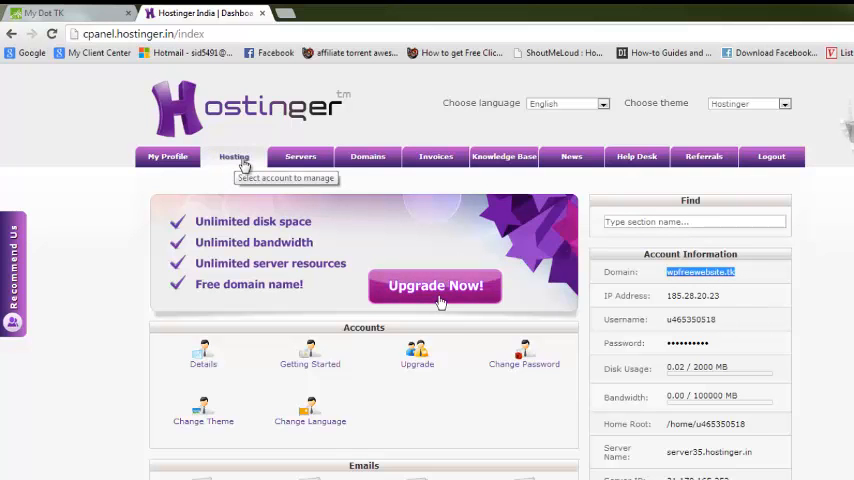
Show the Hosting active accounts list and select the existing wpfreewebsite.tk account
{"action": "left_click", "coordinate": [234, 156]}
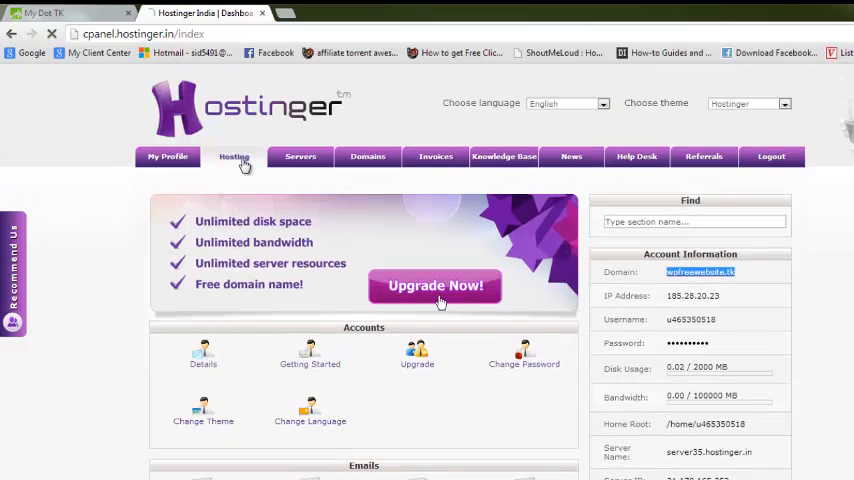
{"action": "left_click", "coordinate": [234, 156]}
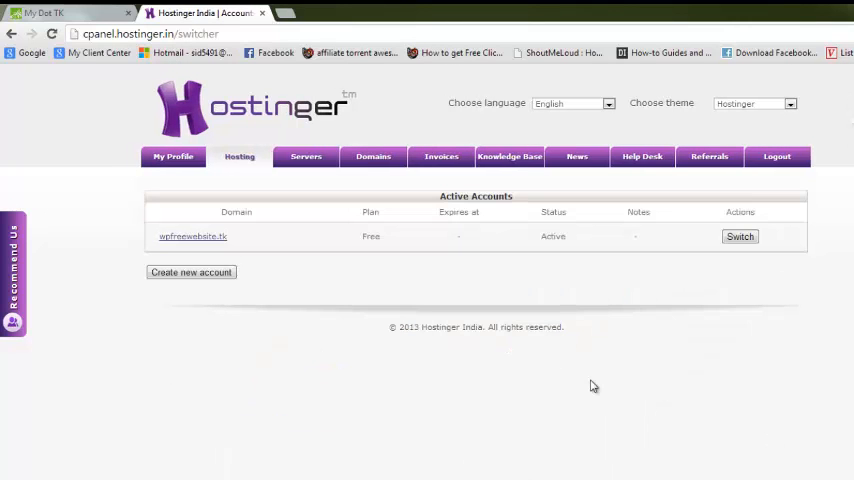
{"action": "mouse_move", "coordinate": [444, 264]}
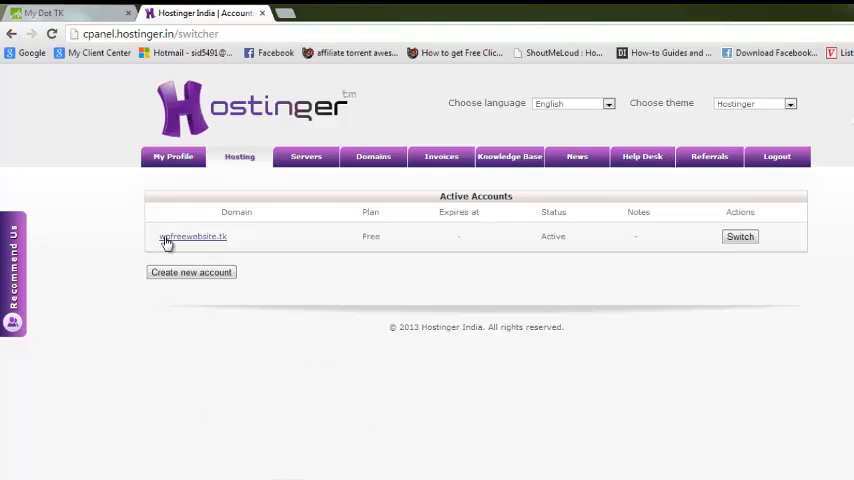
{"action": "mouse_move", "coordinate": [232, 242]}
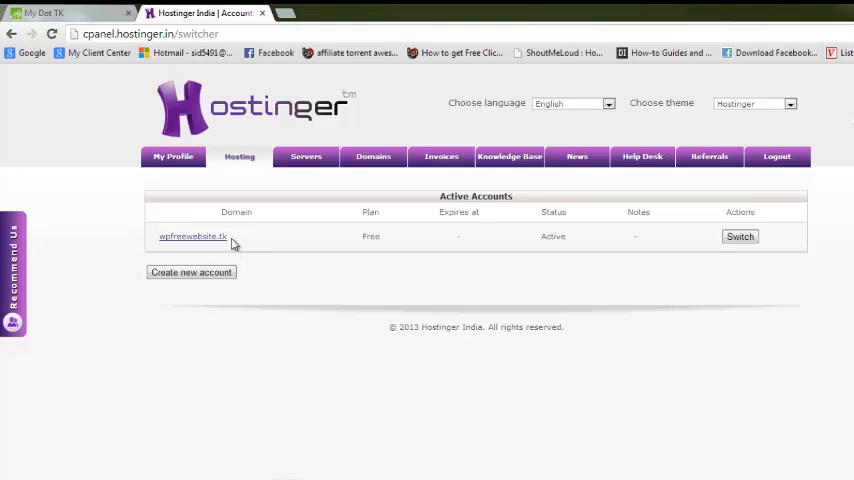
{"action": "double_click", "coordinate": [192, 236]}
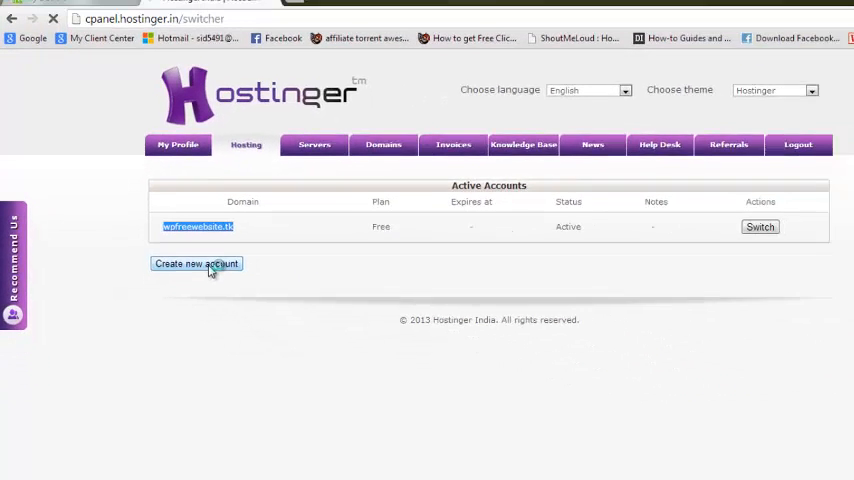
Start a new hosting account and order the Free plan
{"action": "left_click", "coordinate": [196, 264]}
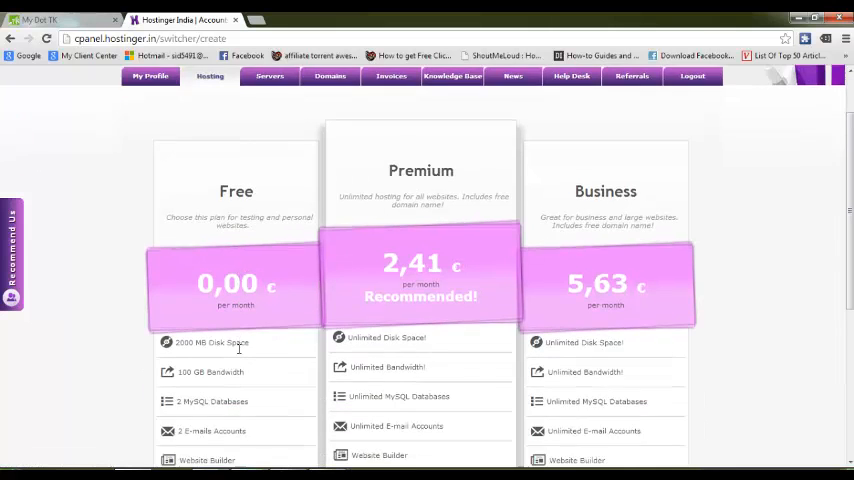
{"action": "scroll", "scroll_direction": "up", "scroll_amount": 3}
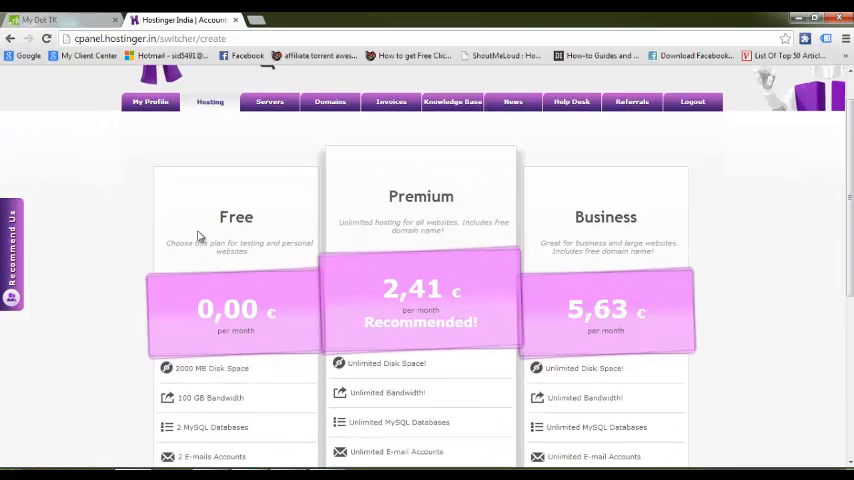
{"action": "scroll", "scroll_direction": "down", "scroll_amount": 3}
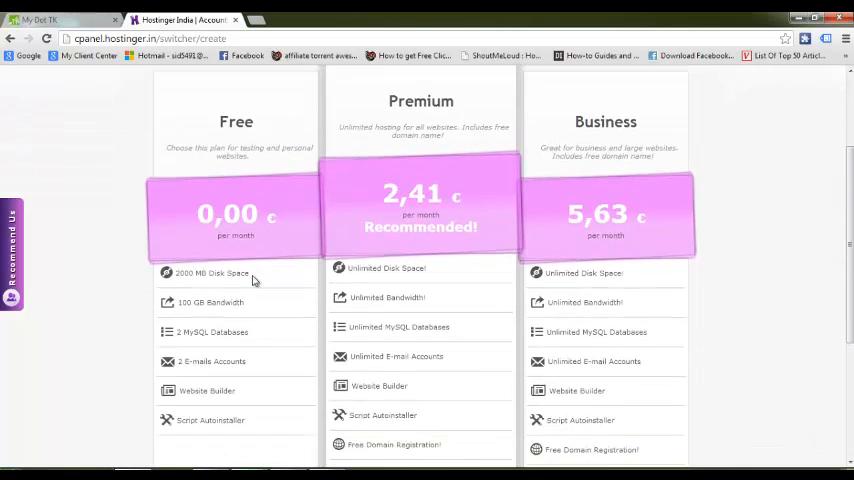
{"action": "scroll", "scroll_direction": "down", "scroll_amount": 3}
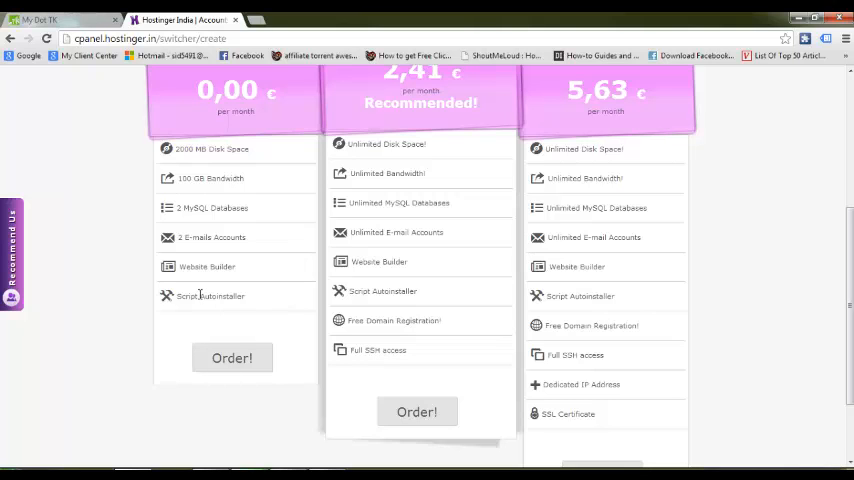
{"action": "double_click", "coordinate": [222, 296]}
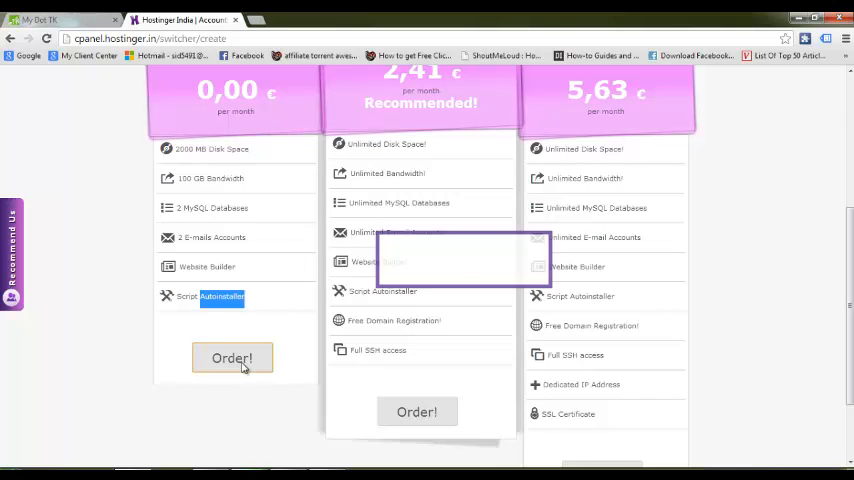
{"action": "left_click", "coordinate": [232, 358]}
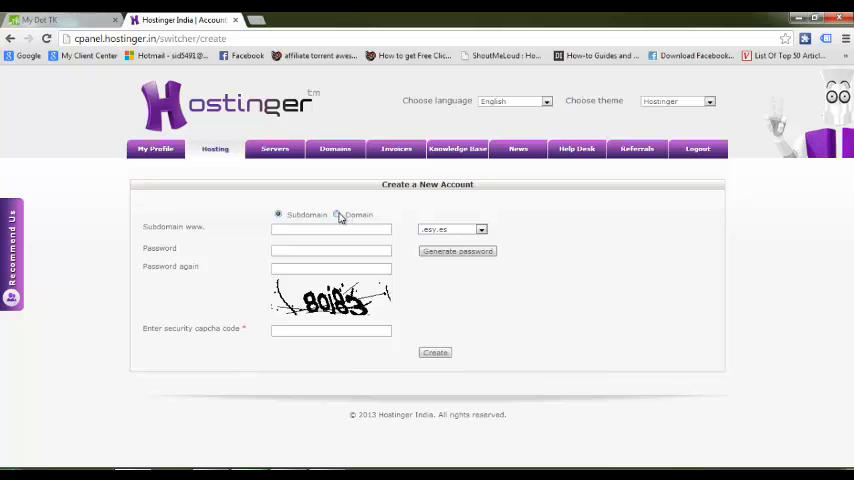
Request a new account for custom domain thewptutorials.tk; it is rejected for mismatched passwords
{"action": "left_click", "coordinate": [336, 214]}
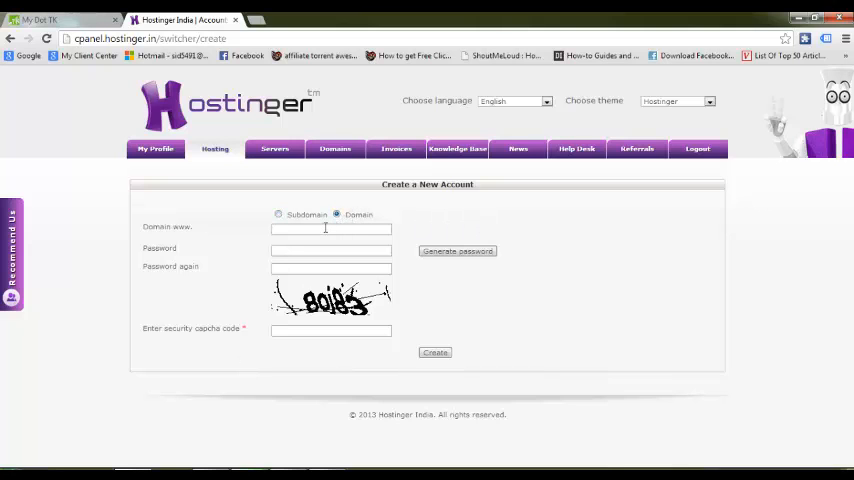
{"action": "left_click", "coordinate": [332, 228]}
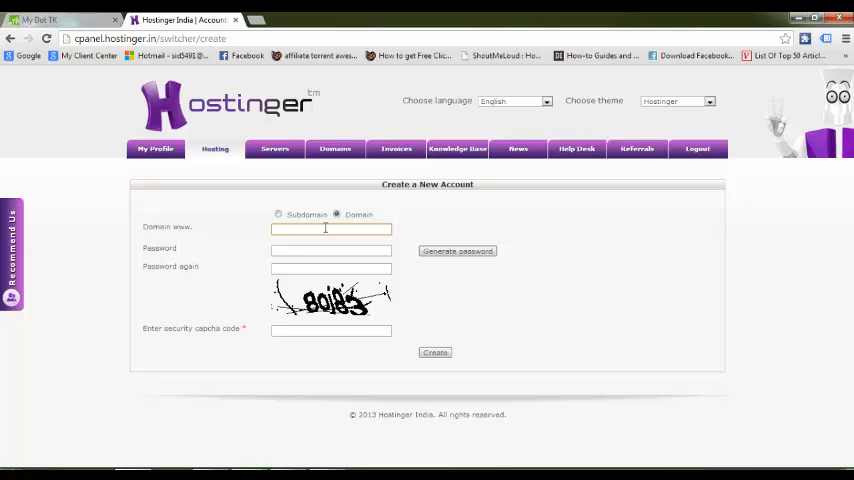
{"action": "type", "text": "the"}
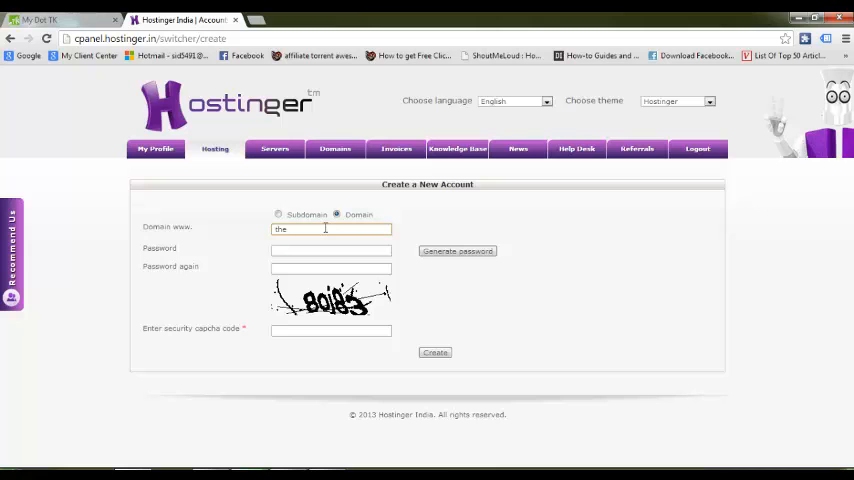
{"action": "type", "text": "wb"}
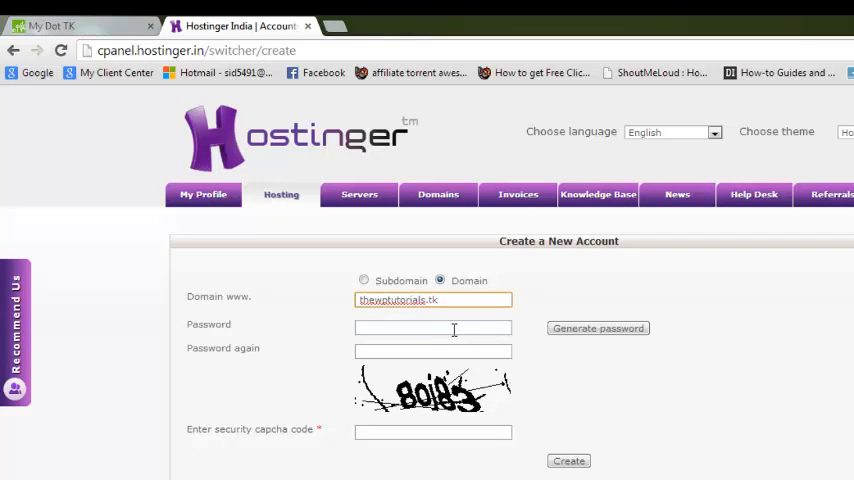
{"action": "left_click", "coordinate": [432, 328]}
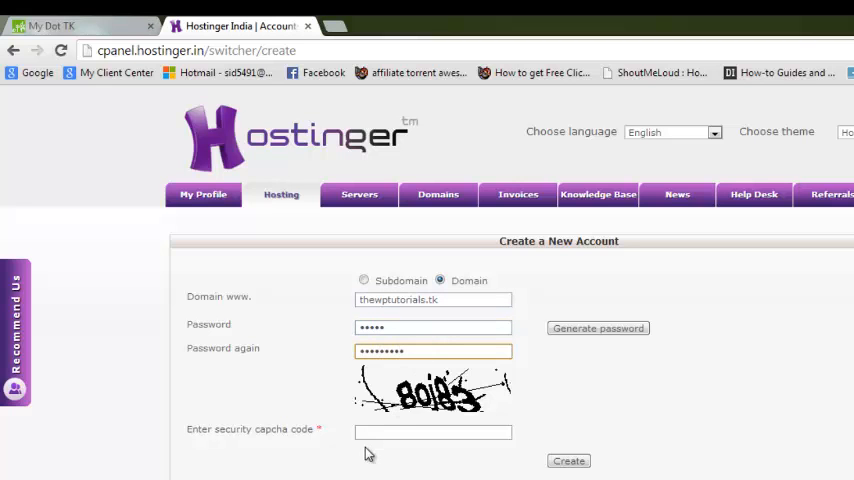
{"action": "left_click", "coordinate": [432, 432]}
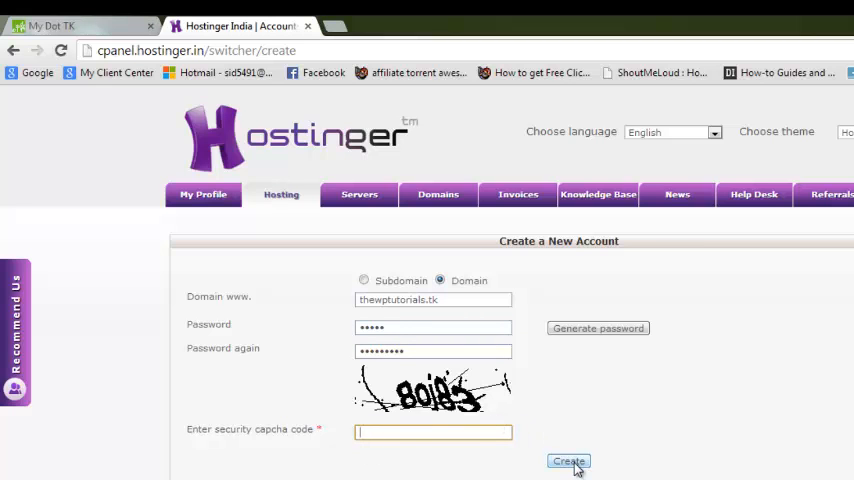
{"action": "left_click", "coordinate": [568, 462]}
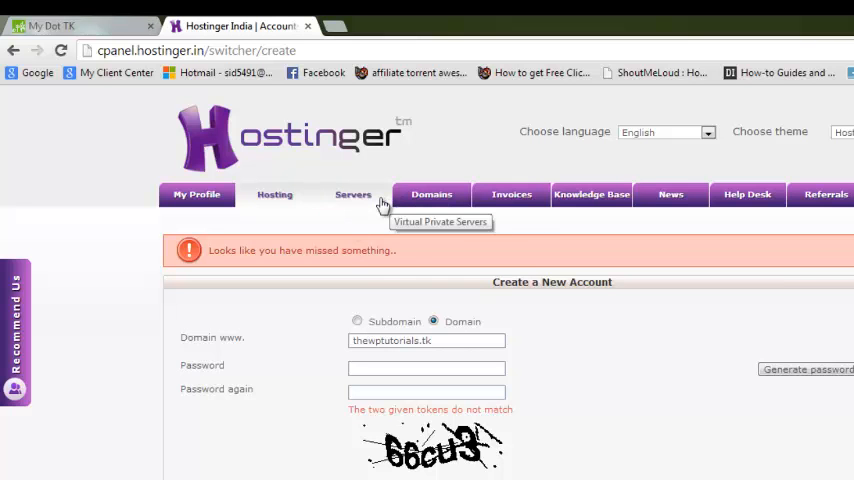
Return to Active Accounts and switch into the wpfreewebsite.tk control panel
{"action": "left_click", "coordinate": [204, 194]}
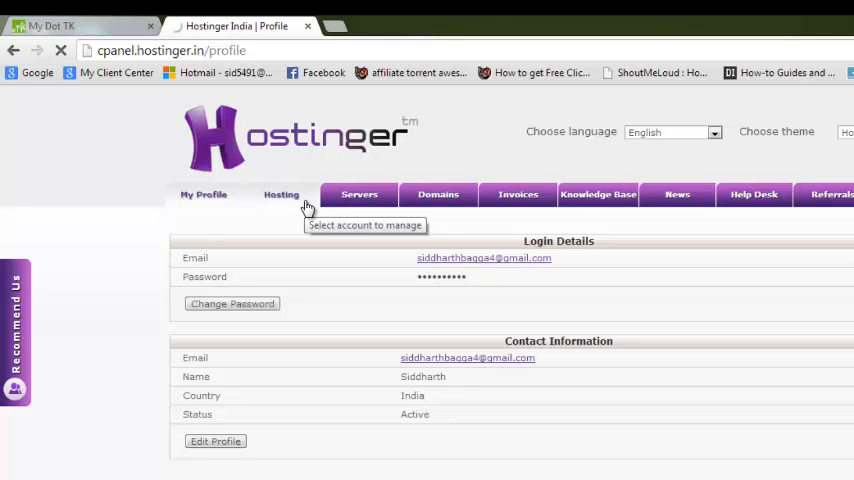
{"action": "left_click", "coordinate": [280, 194]}
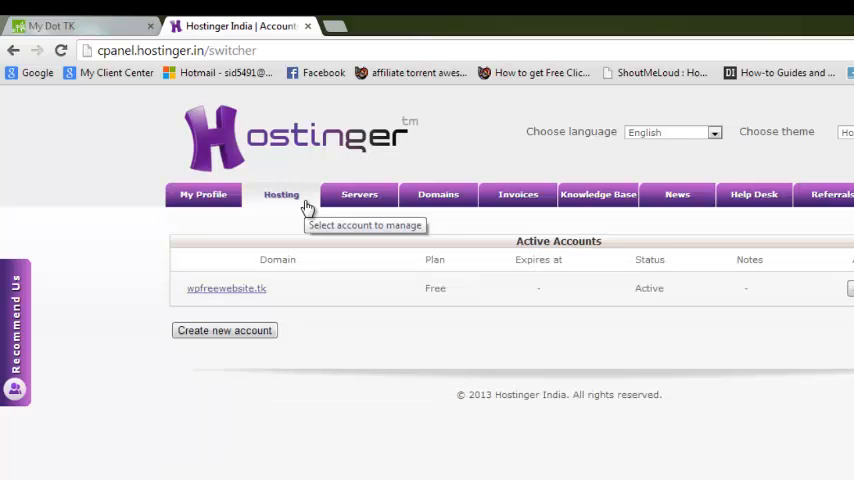
{"action": "mouse_move", "coordinate": [252, 296]}
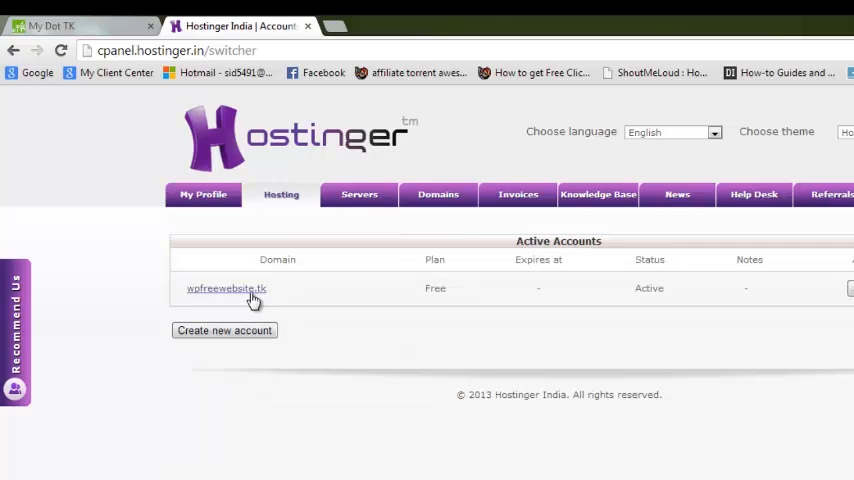
{"action": "mouse_move", "coordinate": [408, 296]}
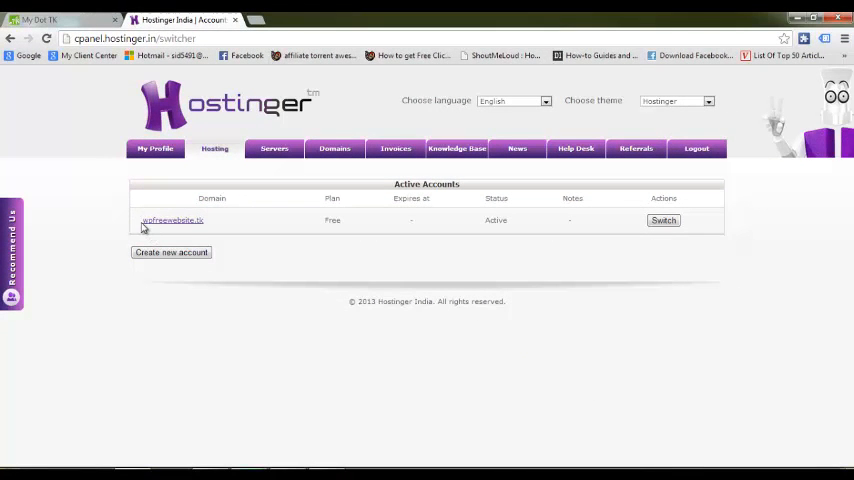
{"action": "double_click", "coordinate": [172, 220]}
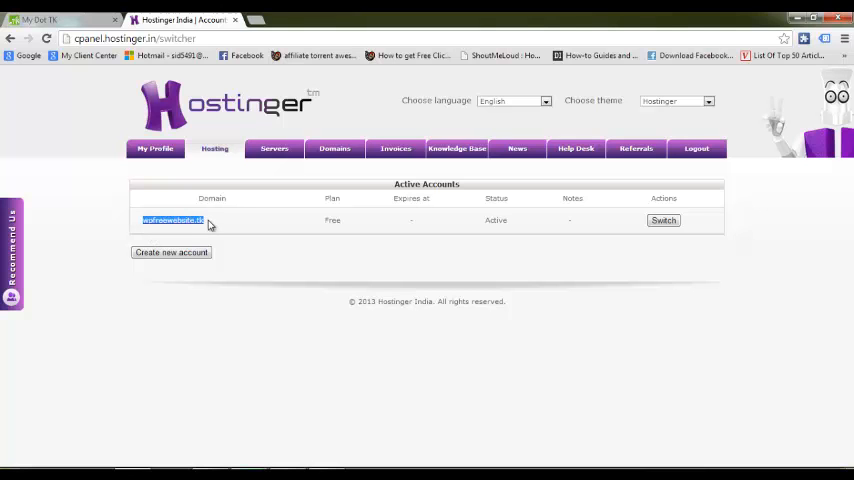
{"action": "mouse_move", "coordinate": [334, 220]}
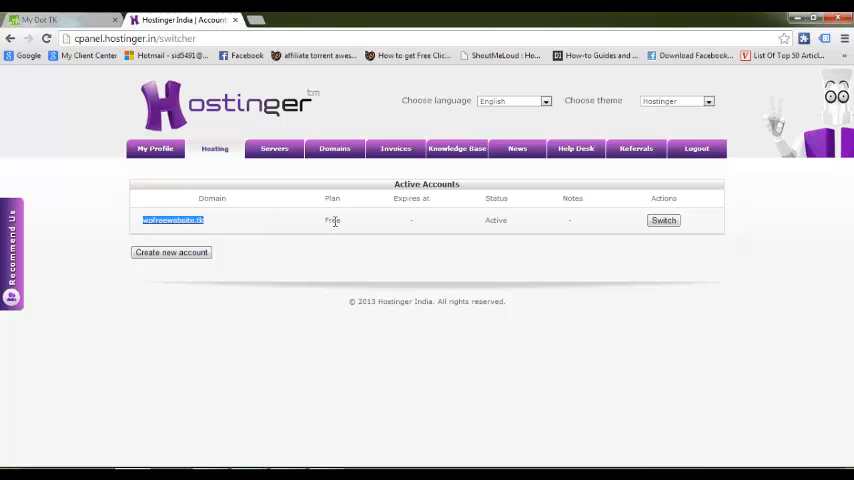
{"action": "mouse_move", "coordinate": [616, 228]}
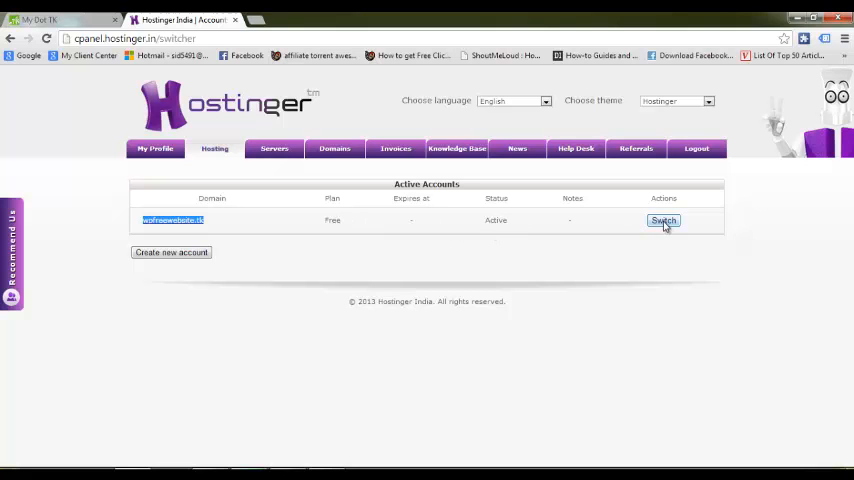
{"action": "left_click", "coordinate": [664, 220]}
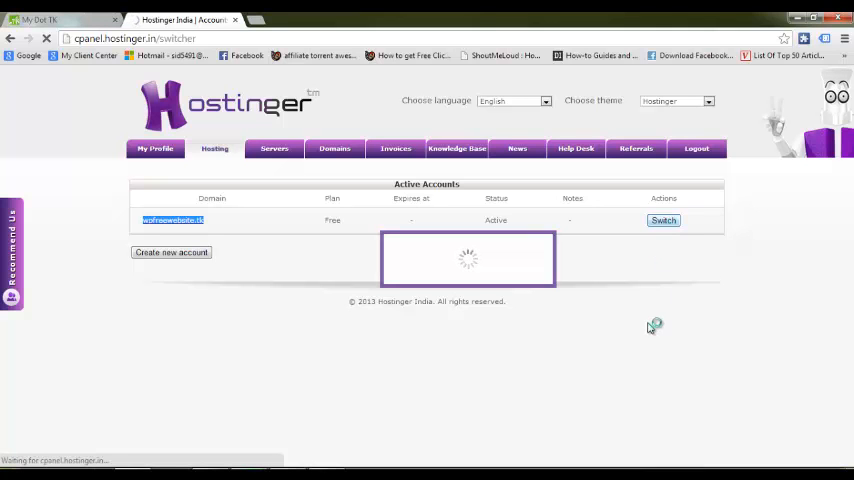
Bring up Hostinger's control panel for wpfreewebsite.tk and scroll through its account, email, domain and website tools
{"action": "left_click", "coordinate": [664, 220]}
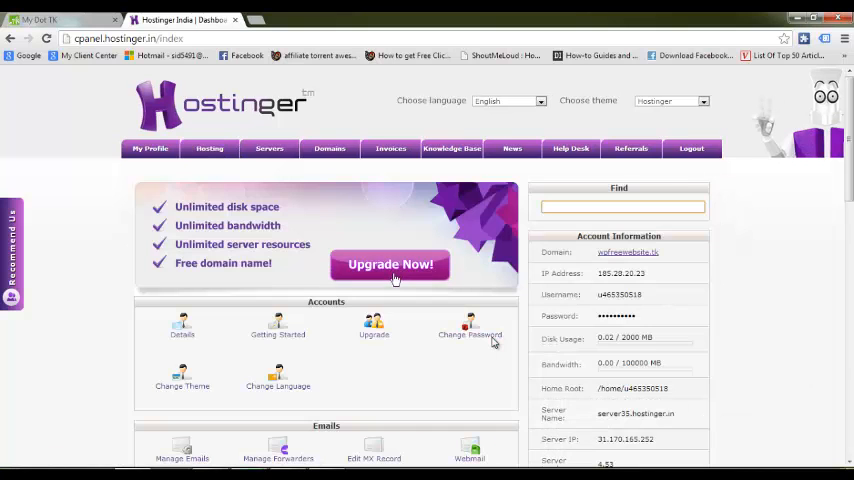
{"action": "scroll", "scroll_direction": "down", "scroll_amount": 3}
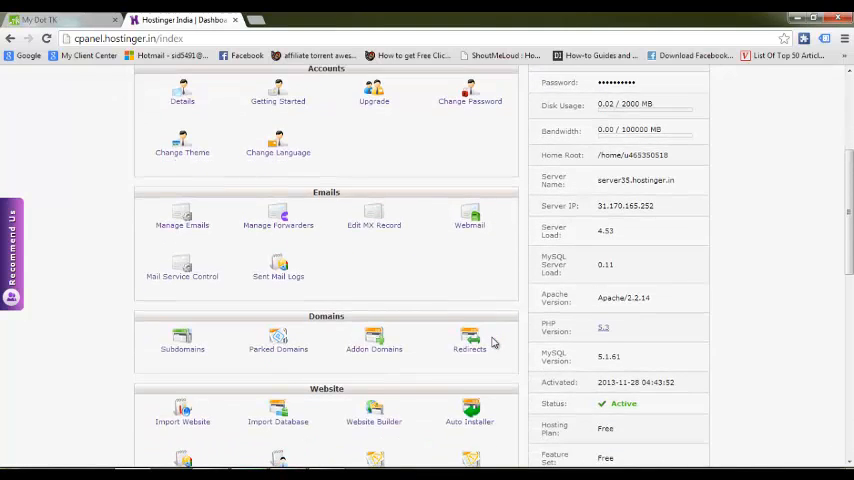
{"action": "scroll", "scroll_direction": "up", "scroll_amount": 3}
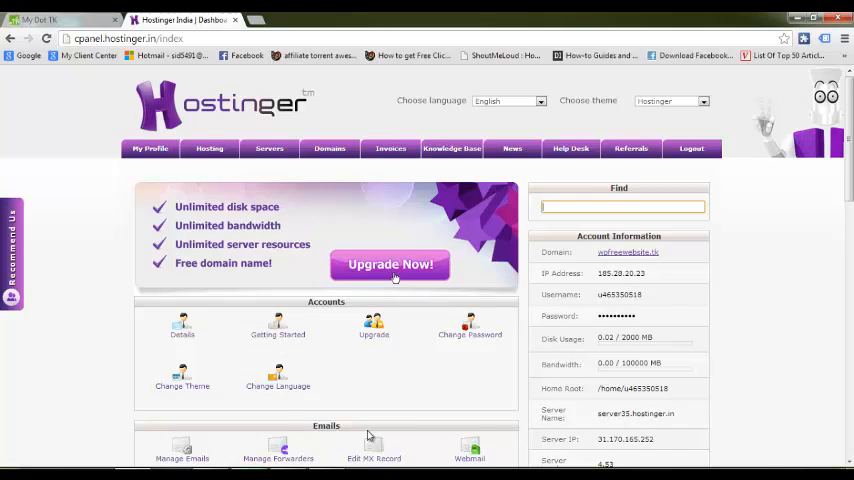
{"action": "scroll", "scroll_direction": "down", "scroll_amount": 3}
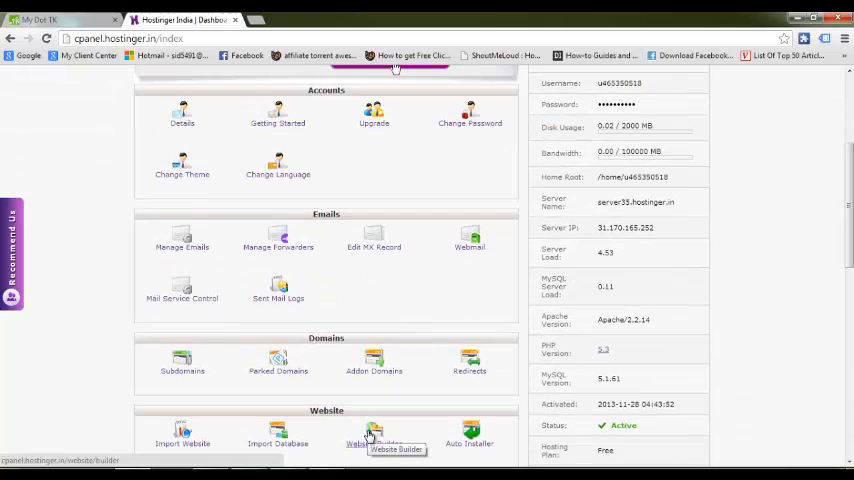
{"action": "scroll", "scroll_direction": "down", "scroll_amount": 3}
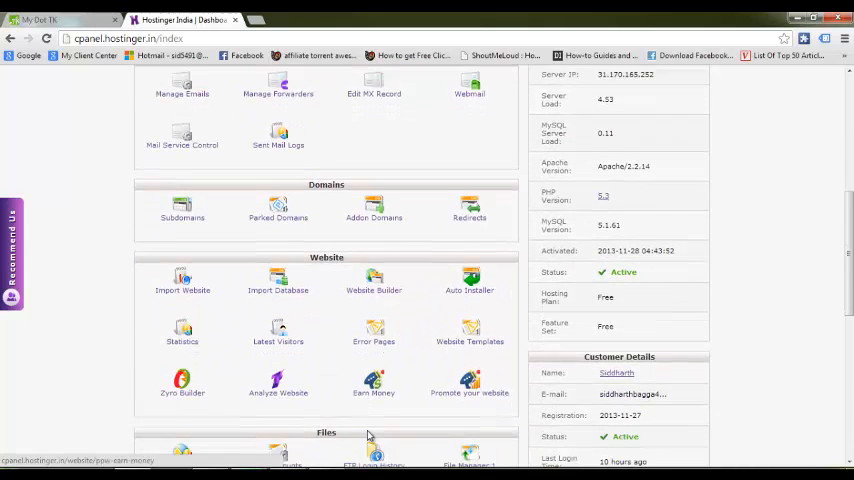
{"action": "scroll", "scroll_direction": "down", "scroll_amount": 3}
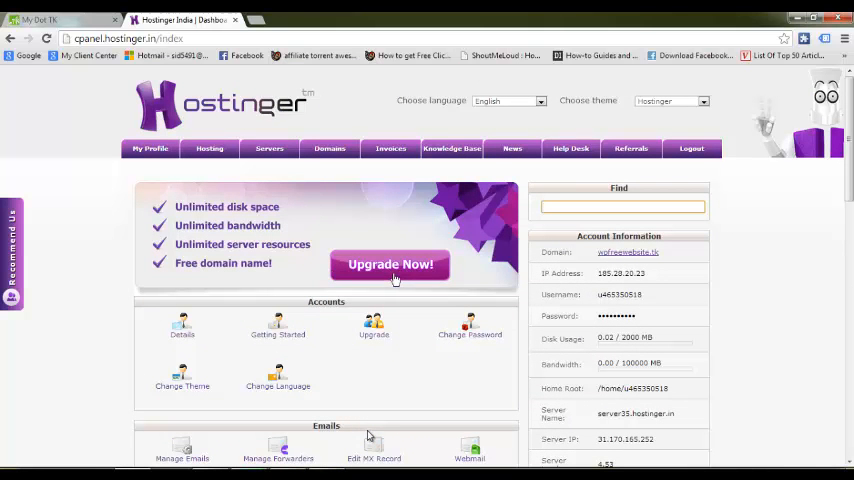
{"action": "mouse_move", "coordinate": [344, 344]}
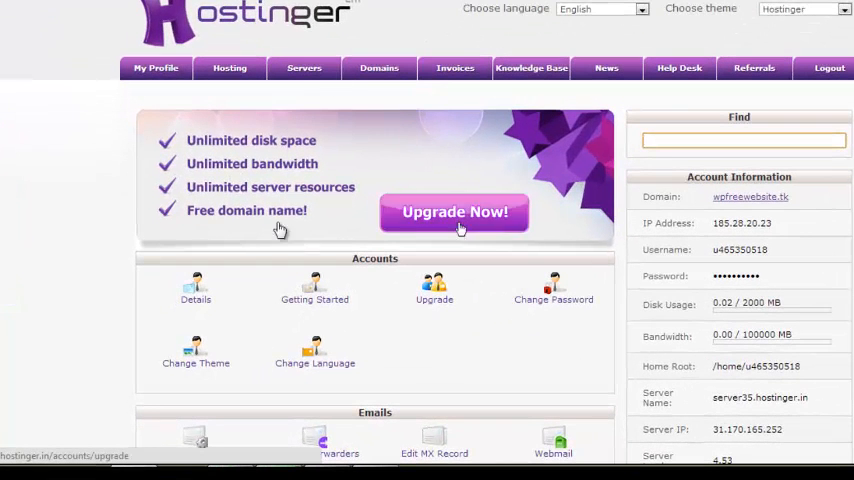
{"action": "mouse_move", "coordinate": [364, 136]}
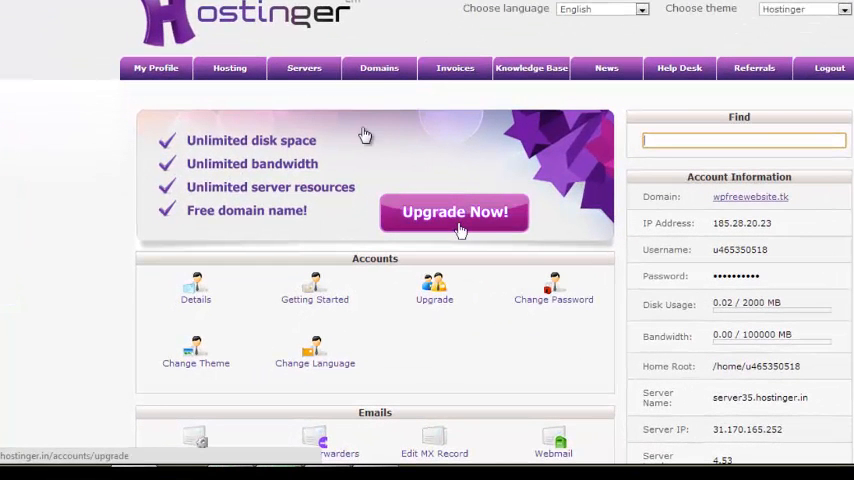
{"action": "mouse_move", "coordinate": [276, 258]}
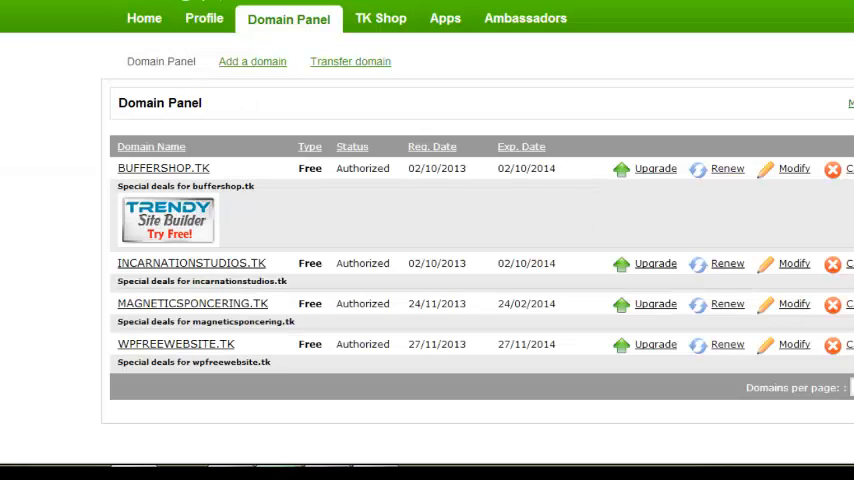
Check WPFREEWEBSITE.TK's custom hostinger.in name servers in Dot TK, then return to the Hostinger dashboard
{"action": "left_click", "coordinate": [792, 344]}
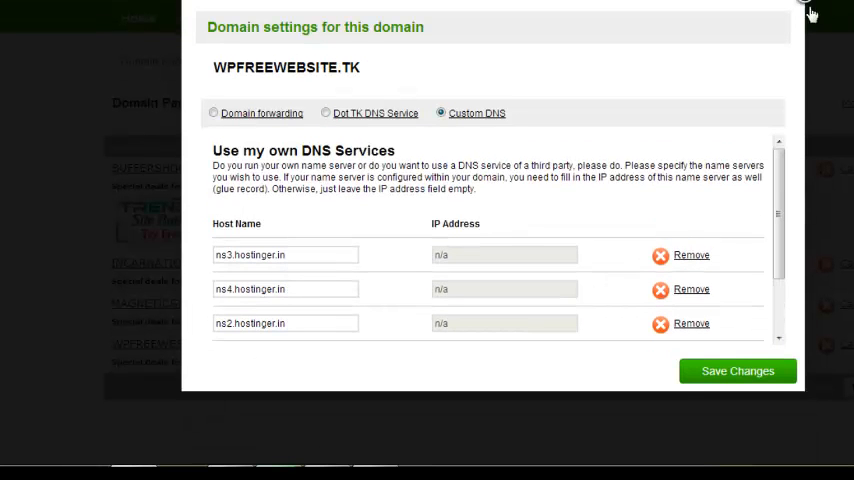
{"action": "left_click", "coordinate": [810, 12]}
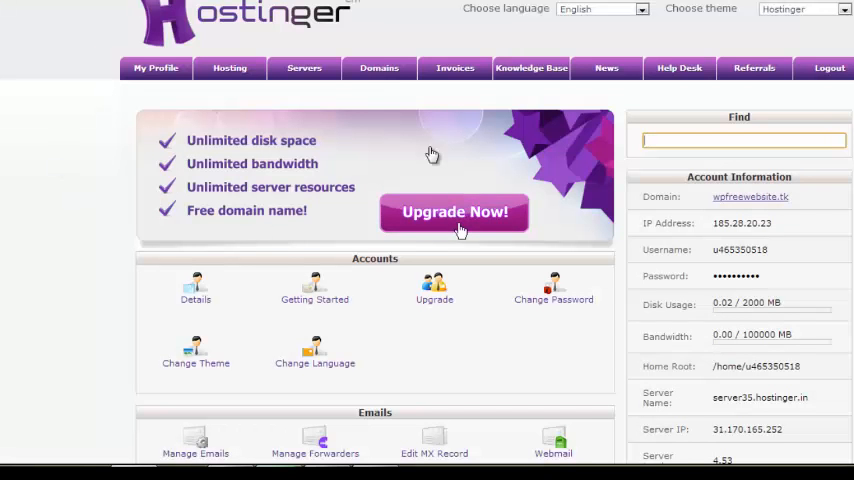
{"action": "mouse_move", "coordinate": [290, 188]}
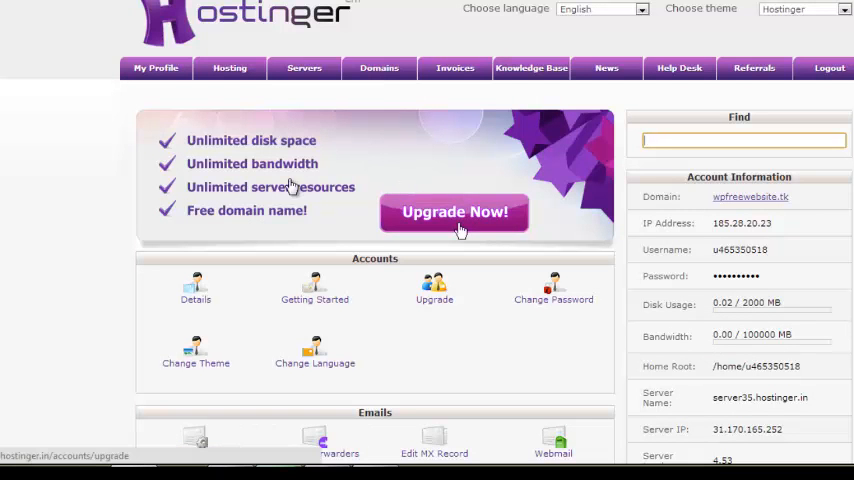
{"action": "mouse_move", "coordinate": [314, 452]}
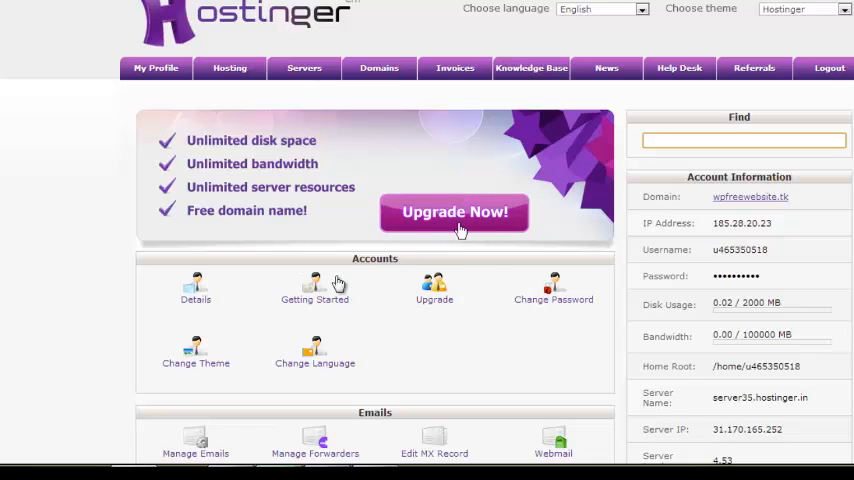
{"action": "mouse_move", "coordinate": [364, 192]}
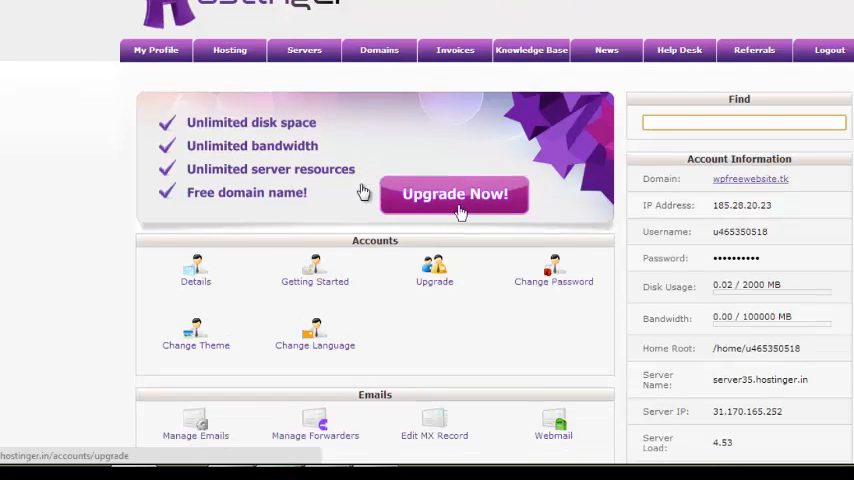
Scroll down the Hostinger dashboard before moving to a new Google tab
{"action": "scroll", "scroll_direction": "down", "scroll_amount": 3}
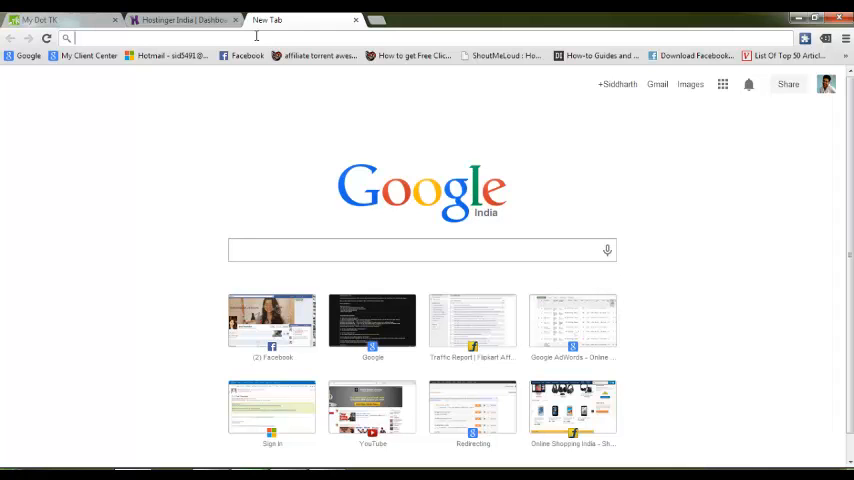
Load wpfreewebsite.tk and look over its Assassin's Creed video landing page
{"action": "type", "text": "wpfreewebsite"}
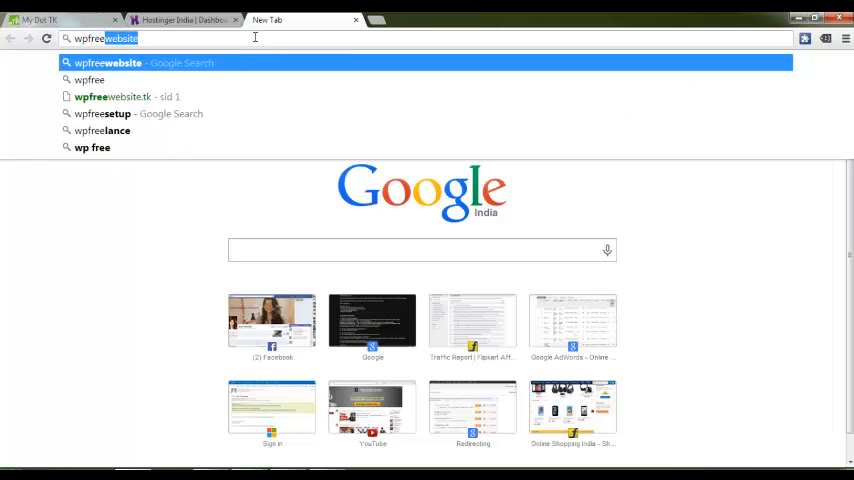
{"action": "left_click", "coordinate": [112, 96]}
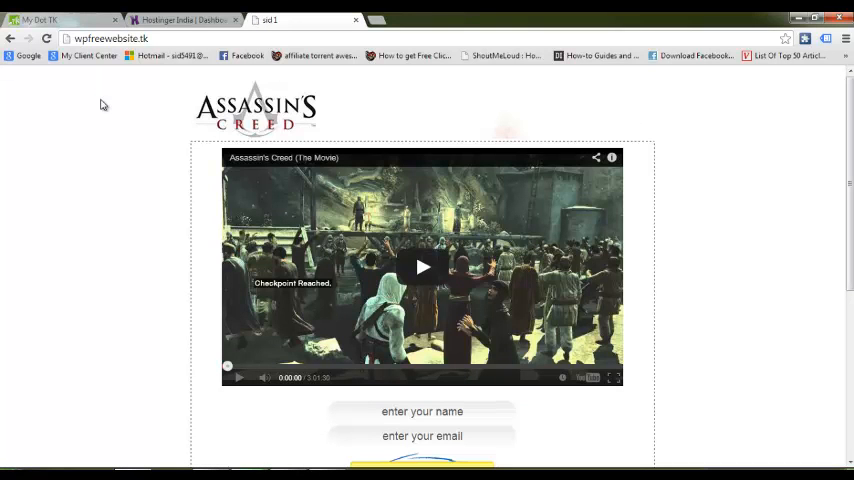
{"action": "scroll", "scroll_direction": "down", "scroll_amount": 3}
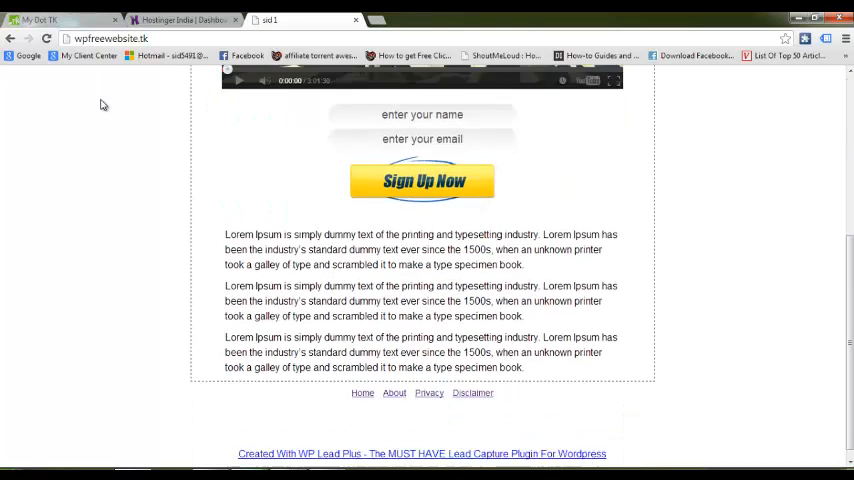
{"action": "scroll", "scroll_direction": "up", "scroll_amount": 3}
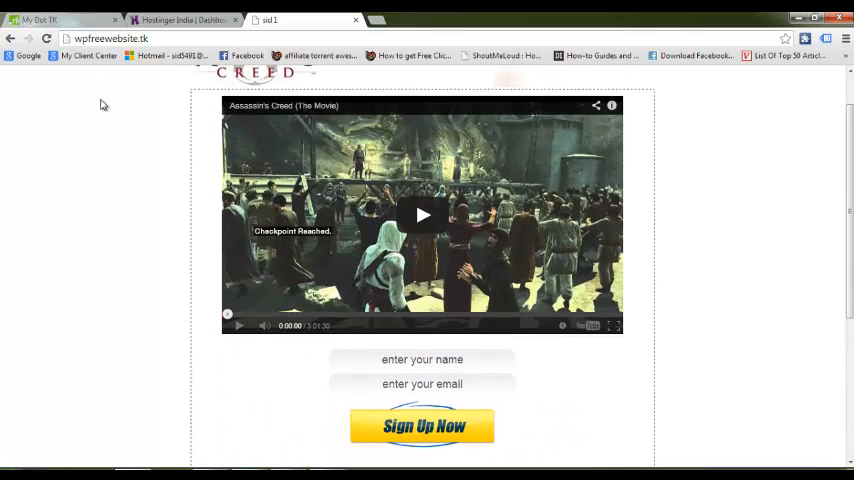
{"action": "scroll", "scroll_direction": "down", "scroll_amount": 3}
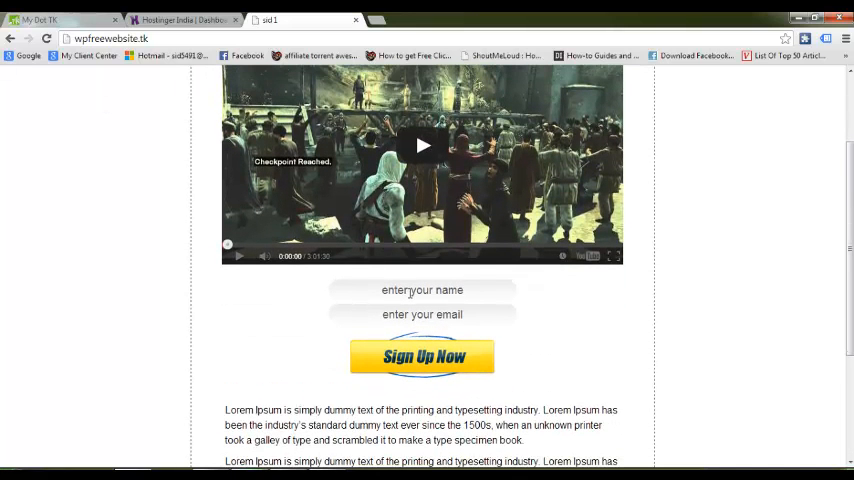
Try the sign-up form's name field and scroll through the sample text and WP Lead Plus credit
{"action": "left_click", "coordinate": [422, 314]}
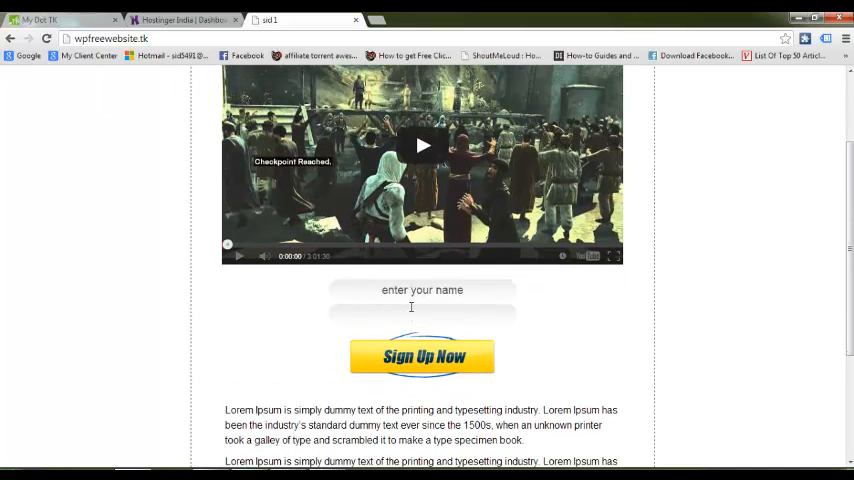
{"action": "scroll", "scroll_direction": "down", "scroll_amount": 3}
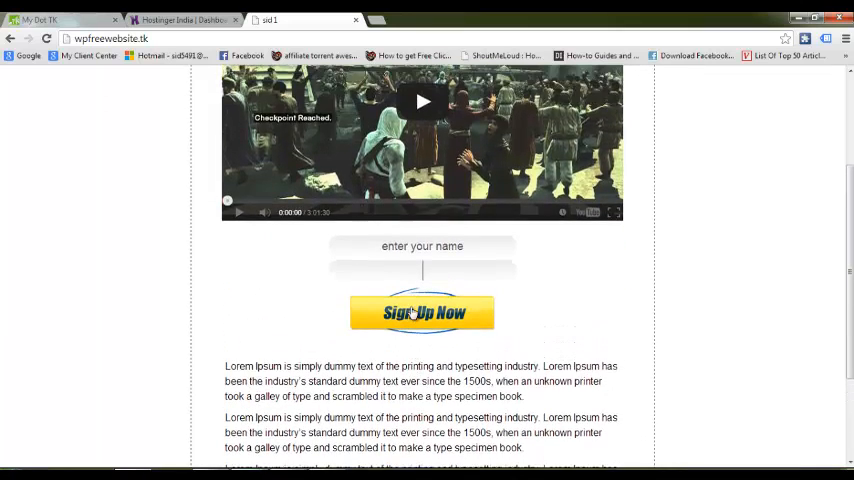
{"action": "scroll", "scroll_direction": "down", "scroll_amount": 3}
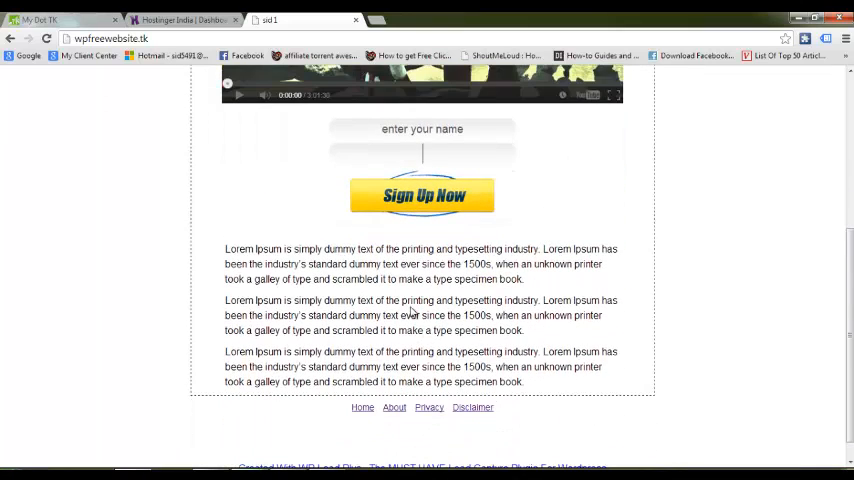
{"action": "scroll", "scroll_direction": "up", "scroll_amount": 3}
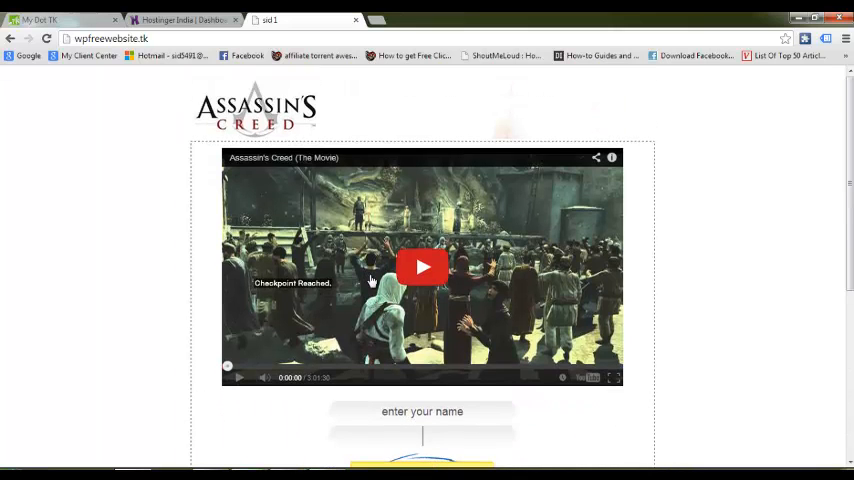
{"action": "scroll", "scroll_direction": "down", "scroll_amount": 3}
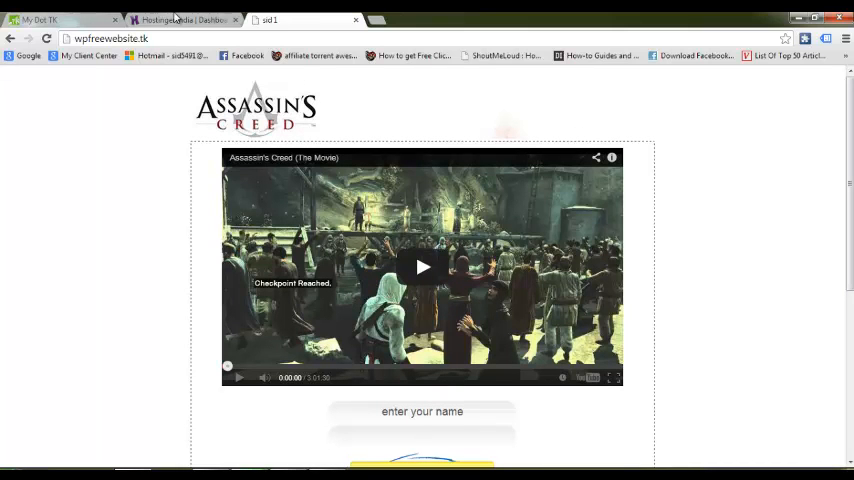
{"action": "left_click", "coordinate": [184, 20]}
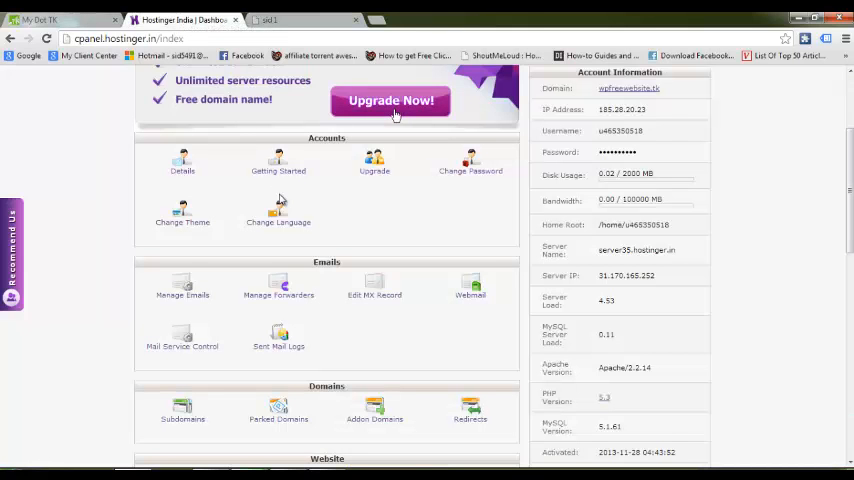
{"action": "scroll", "scroll_direction": "up", "scroll_amount": 3}
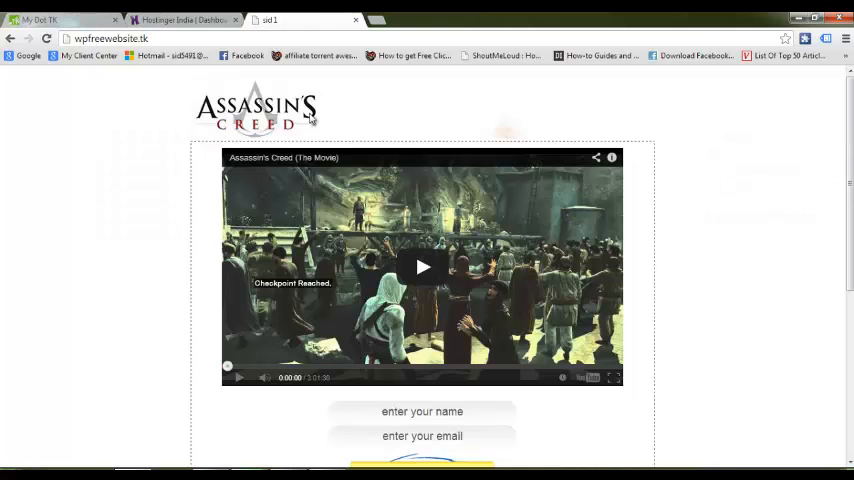
{"action": "mouse_move", "coordinate": [308, 204]}
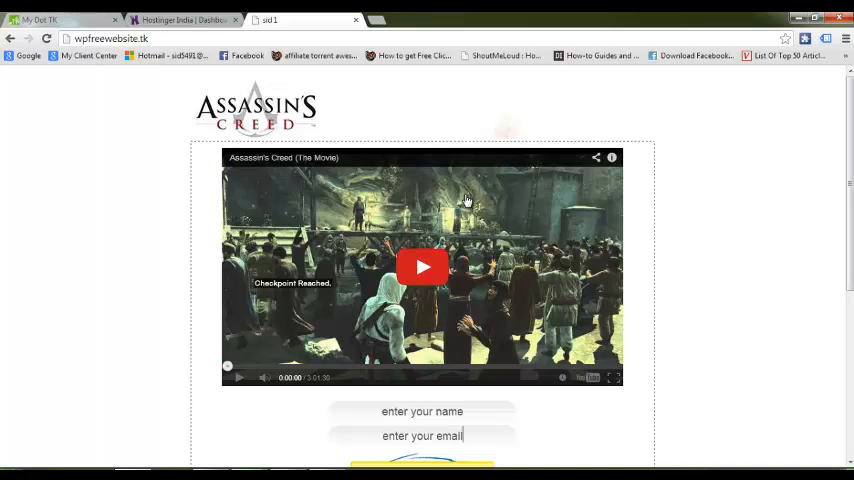
From Hostinger's cPanel Website section, launch the Auto Installer
{"action": "left_click", "coordinate": [184, 20]}
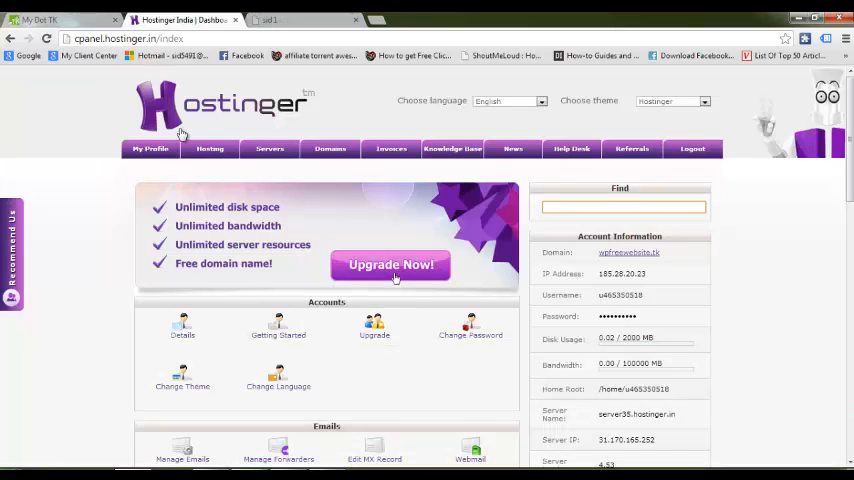
{"action": "scroll", "scroll_direction": "down", "scroll_amount": 3}
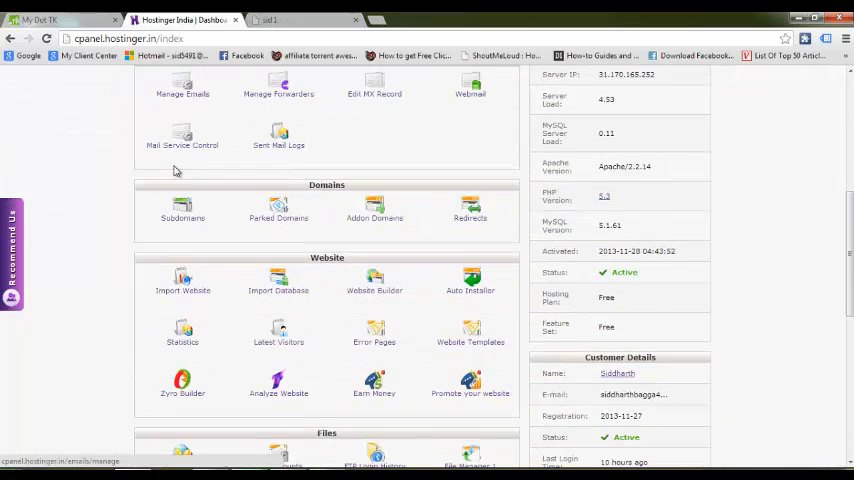
{"action": "scroll", "scroll_direction": "down", "scroll_amount": 3}
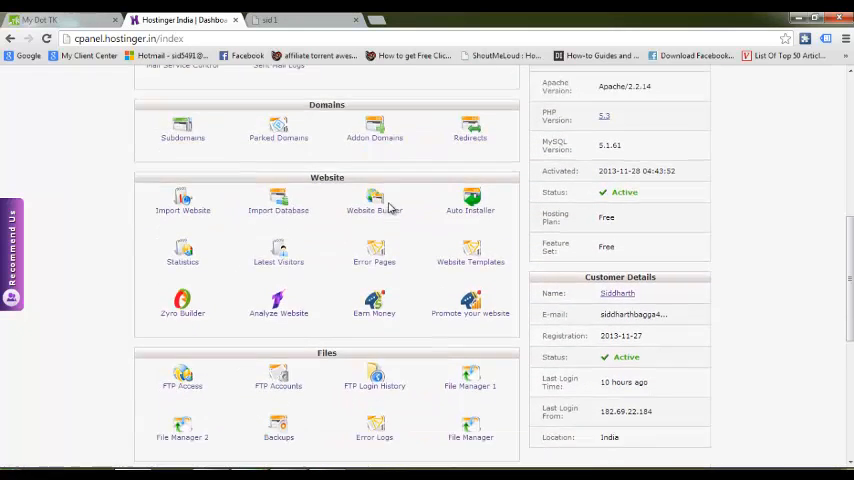
{"action": "scroll", "scroll_direction": "down", "scroll_amount": 3}
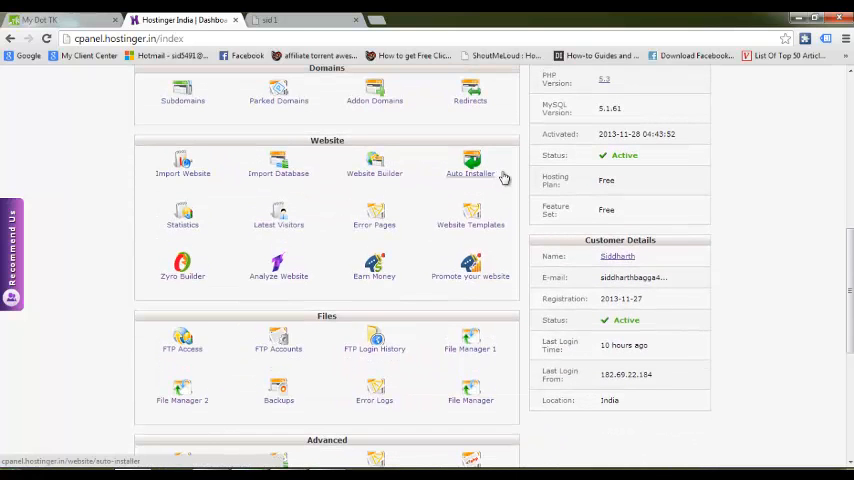
{"action": "left_click", "coordinate": [470, 164]}
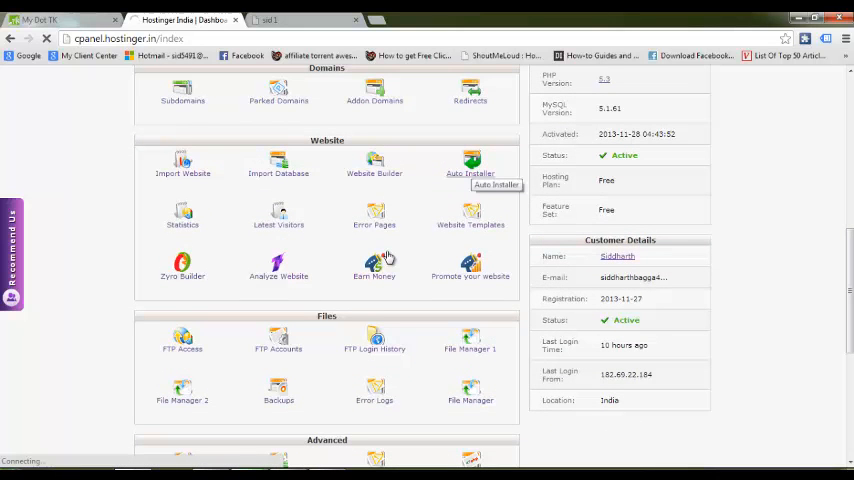
{"action": "left_click", "coordinate": [470, 164]}
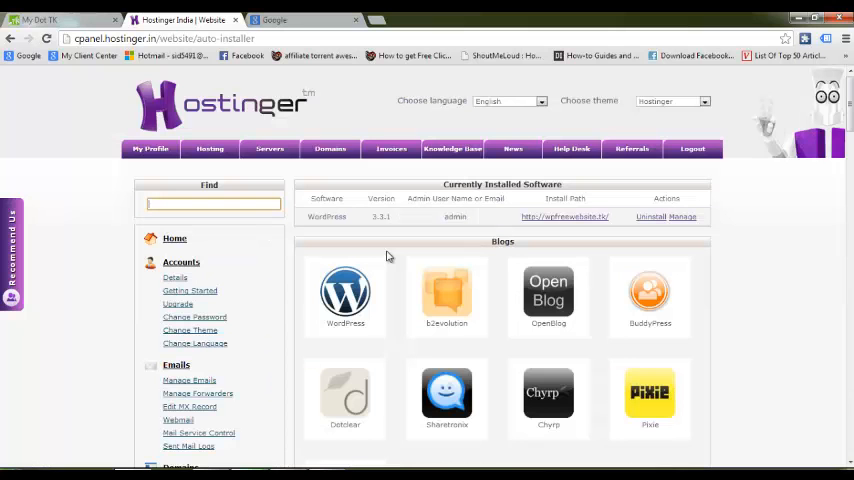
{"action": "mouse_move", "coordinate": [548, 296]}
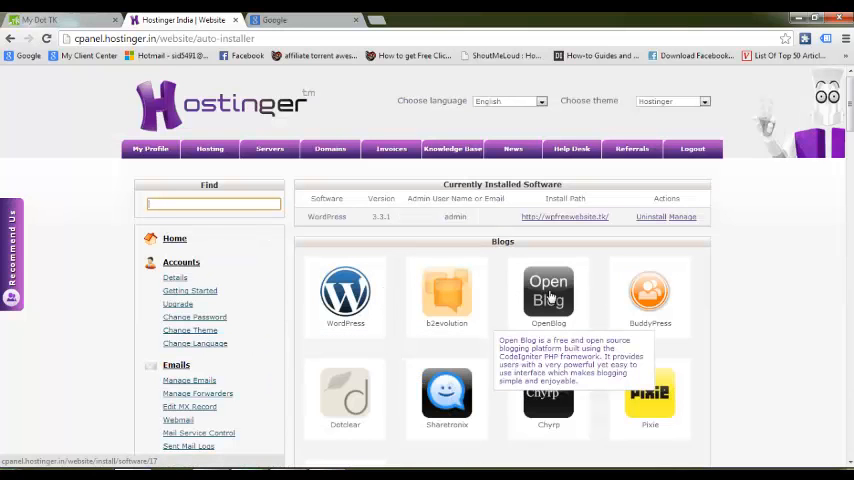
Review the installed WordPress site and the blog, CMS, store and forum scripts, returning to the top
{"action": "scroll", "scroll_direction": "down", "scroll_amount": 3}
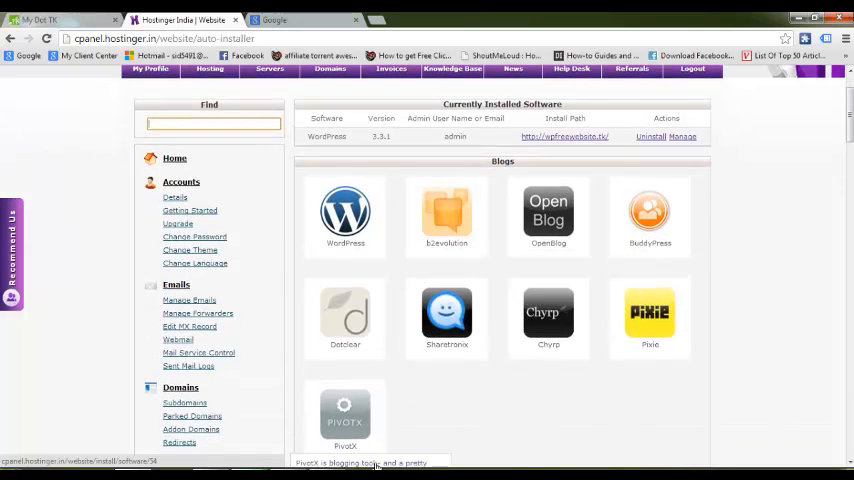
{"action": "scroll", "scroll_direction": "down", "scroll_amount": 3}
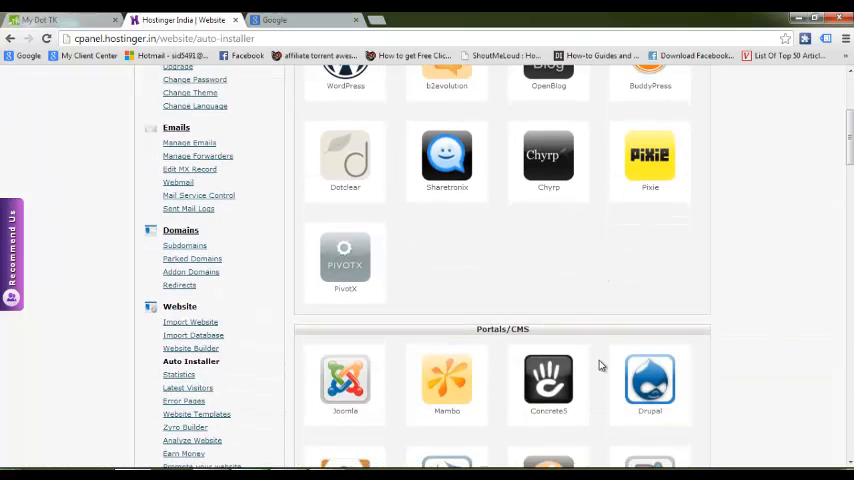
{"action": "scroll", "scroll_direction": "down", "scroll_amount": 3}
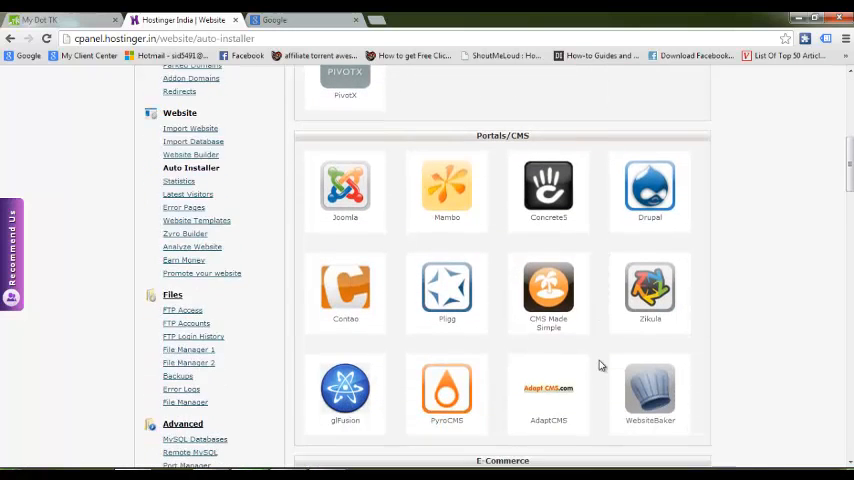
{"action": "scroll", "scroll_direction": "down", "scroll_amount": 3}
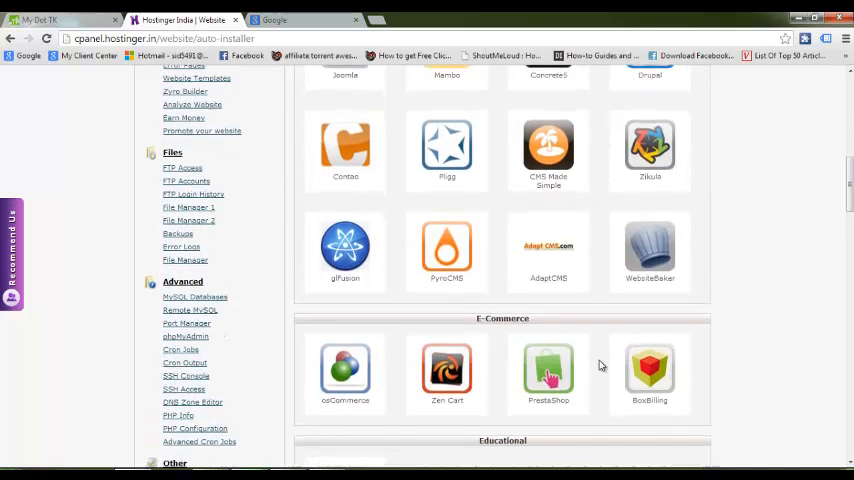
{"action": "scroll", "scroll_direction": "down", "scroll_amount": 3}
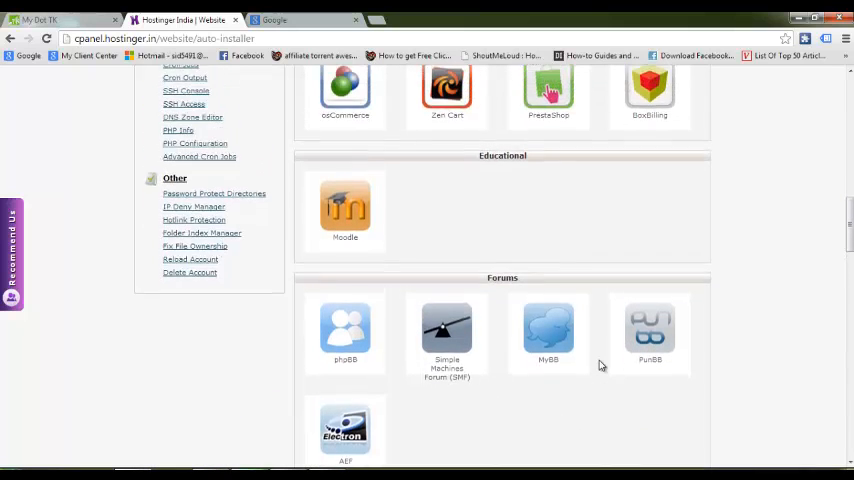
{"action": "scroll", "scroll_direction": "up", "scroll_amount": 3}
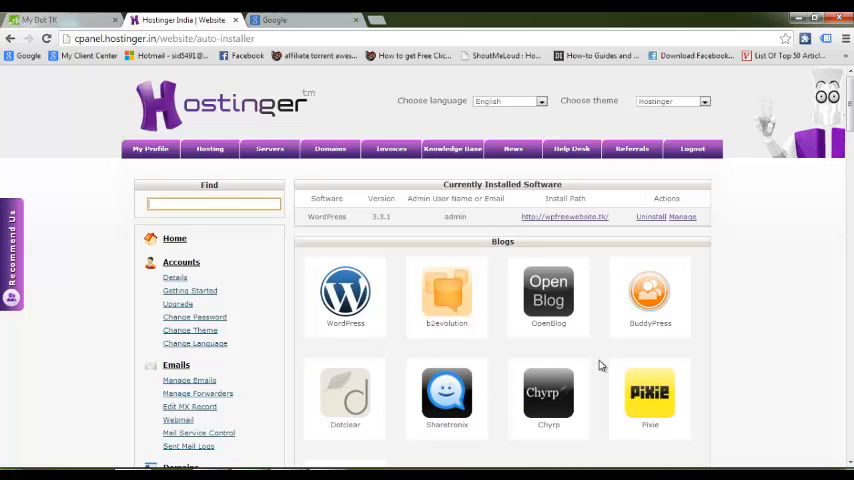
{"action": "mouse_move", "coordinate": [344, 292]}
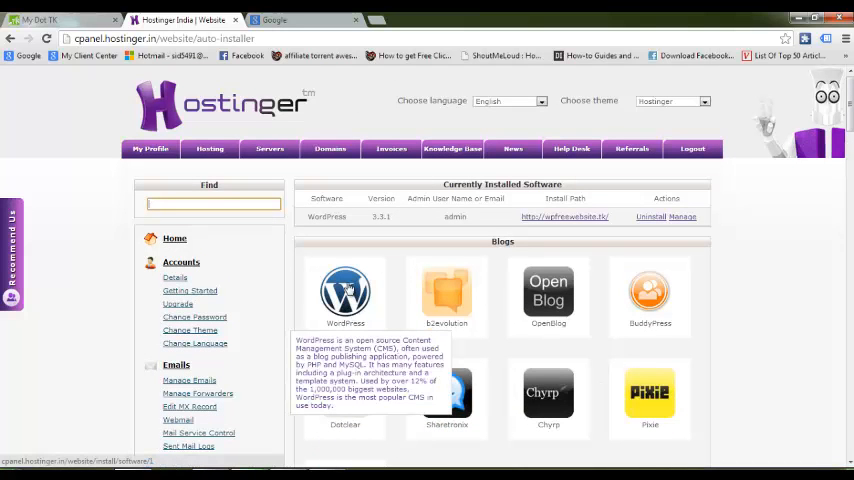
Review the WordPress install form and its overwrite warning, then switch to the Google tab
{"action": "left_click", "coordinate": [344, 292]}
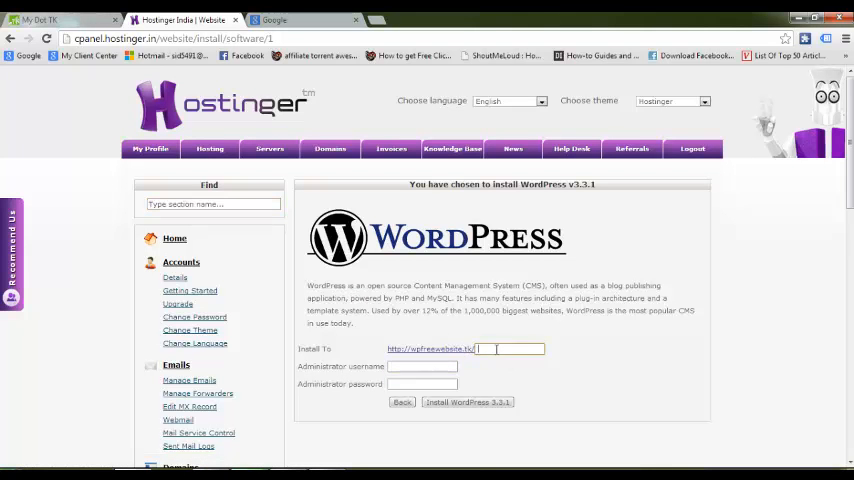
{"action": "left_click", "coordinate": [420, 366]}
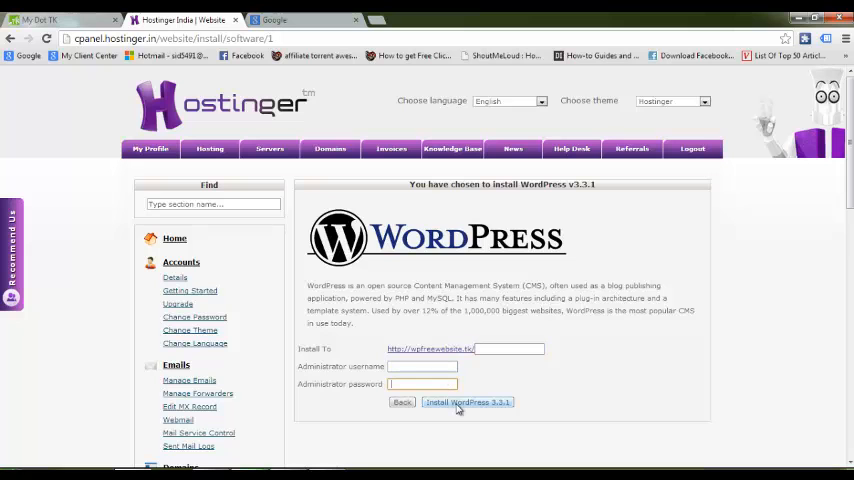
{"action": "left_click", "coordinate": [468, 402]}
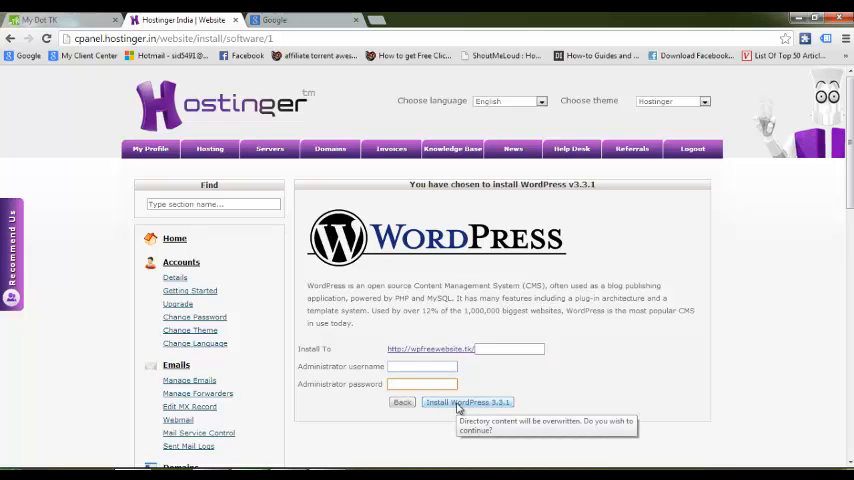
{"action": "left_click", "coordinate": [296, 20]}
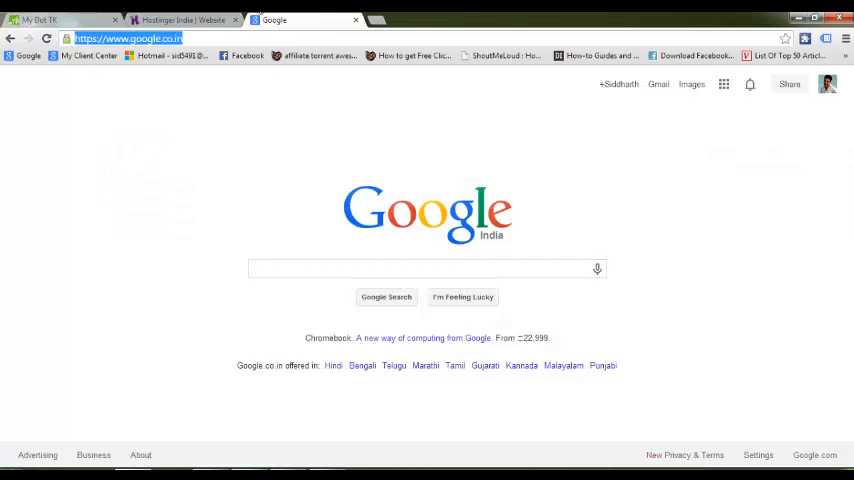
Go to the wpfreewebsite.tk/wp-admin login page
{"action": "left_click", "coordinate": [184, 20]}
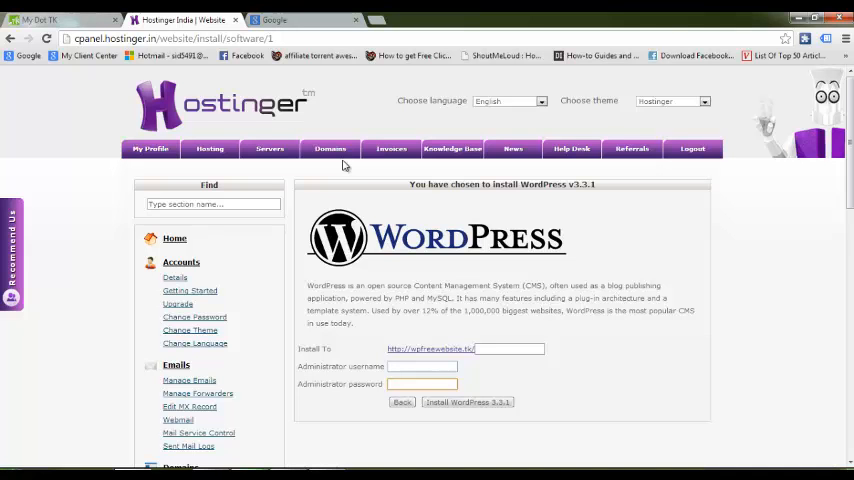
{"action": "mouse_move", "coordinate": [344, 164]}
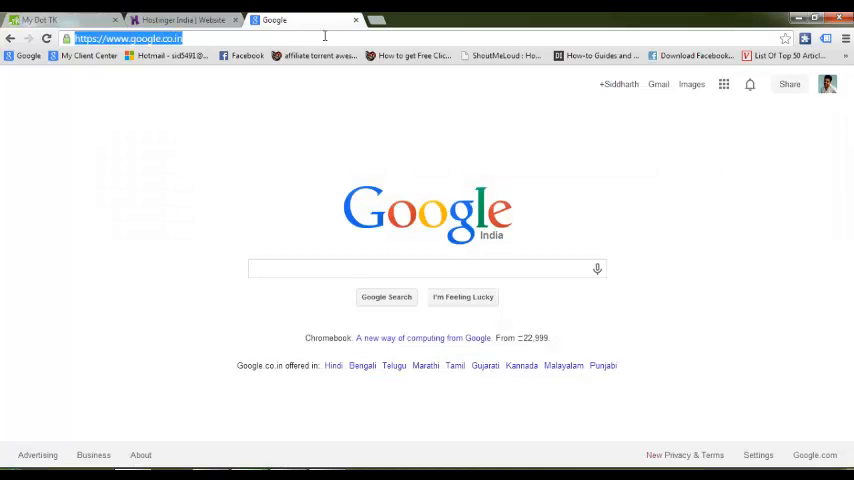
{"action": "type", "text": "wpfreewebsite.tk"}
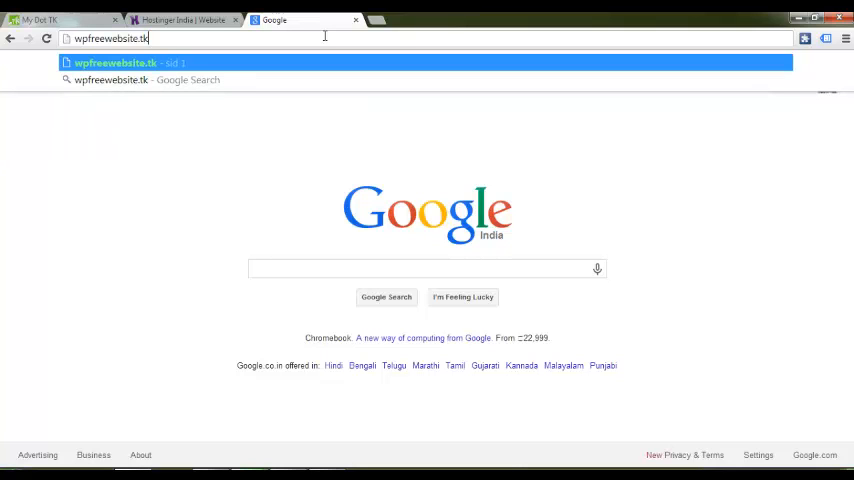
{"action": "type", "text": "/wp"}
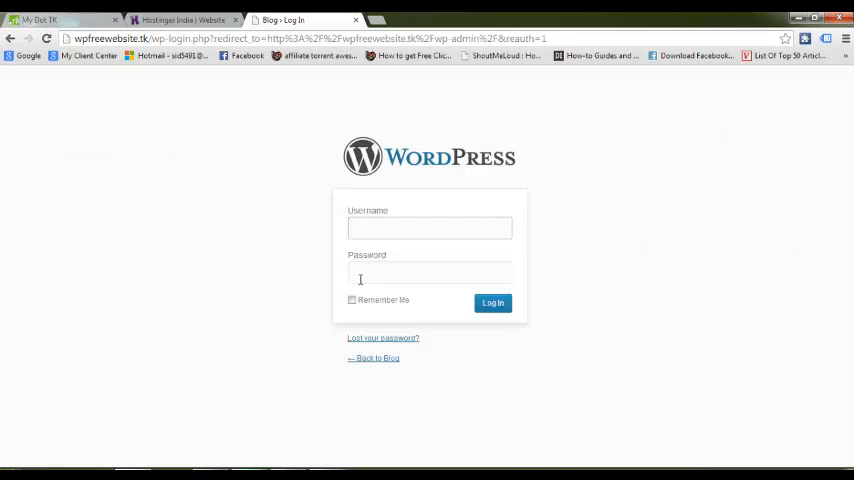
Log in to the WordPress admin as 'admin' with its password
{"action": "type", "text": "admin"}
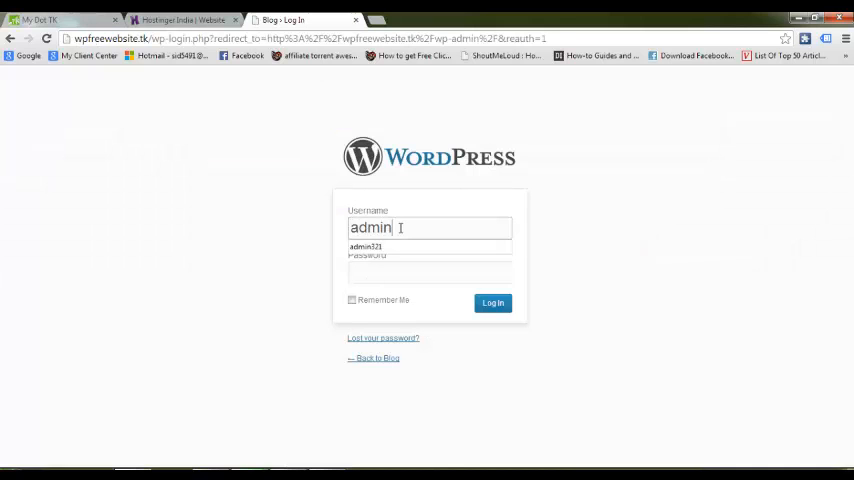
{"action": "left_click", "coordinate": [428, 272]}
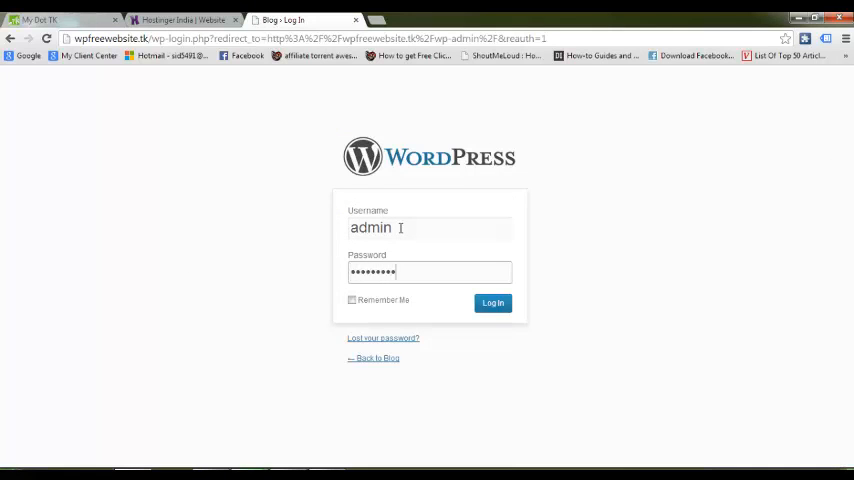
{"action": "left_click", "coordinate": [492, 304]}
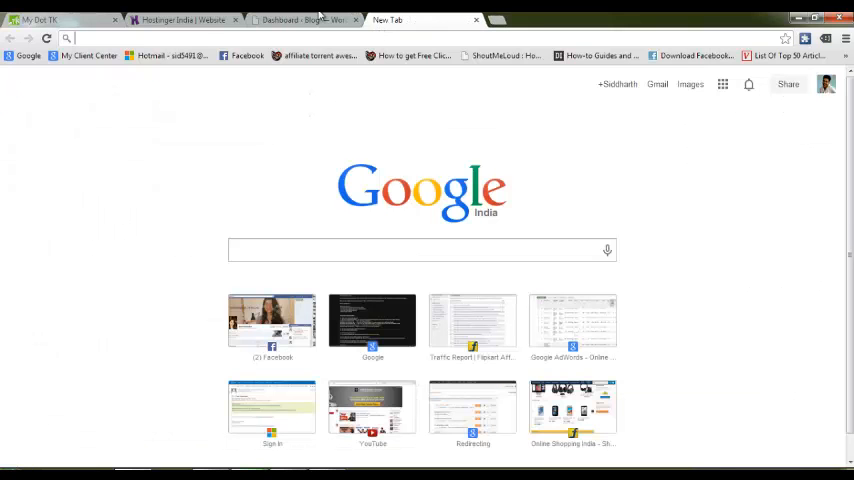
Glance at the Hostinger install form, Dot TK domain panel and blank tab, ending on the WordPress Dashboard
{"action": "left_click", "coordinate": [290, 20]}
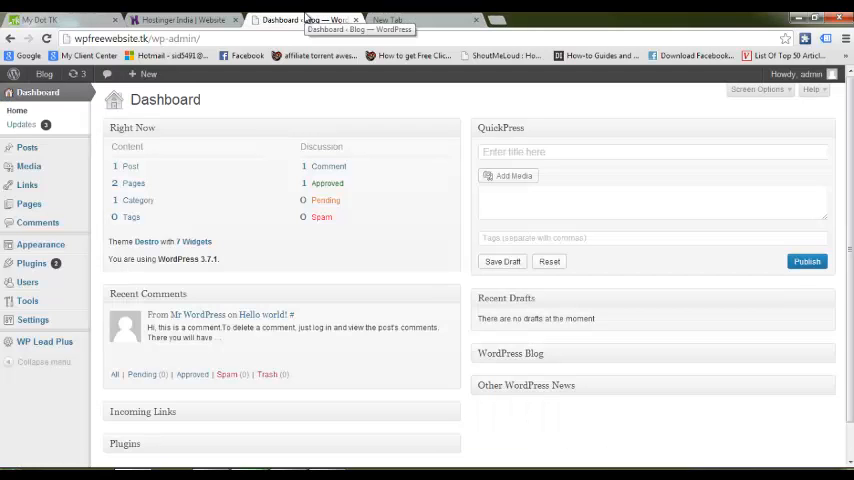
{"action": "left_click", "coordinate": [180, 20]}
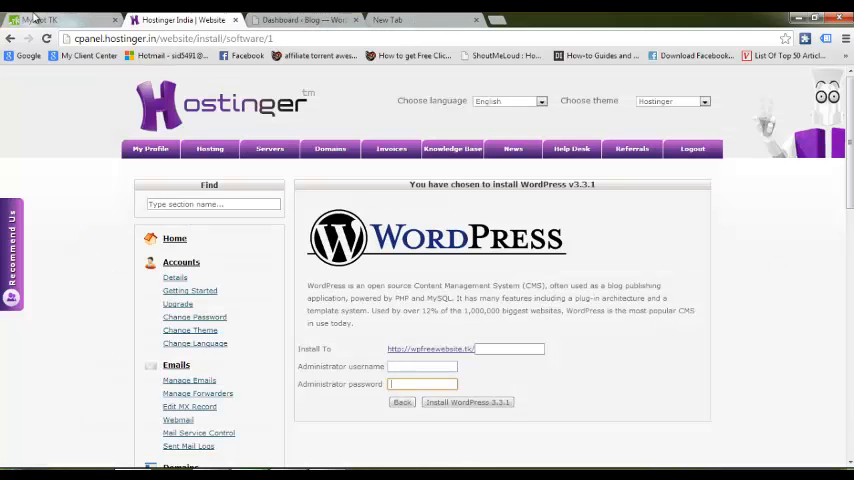
{"action": "left_click", "coordinate": [50, 20]}
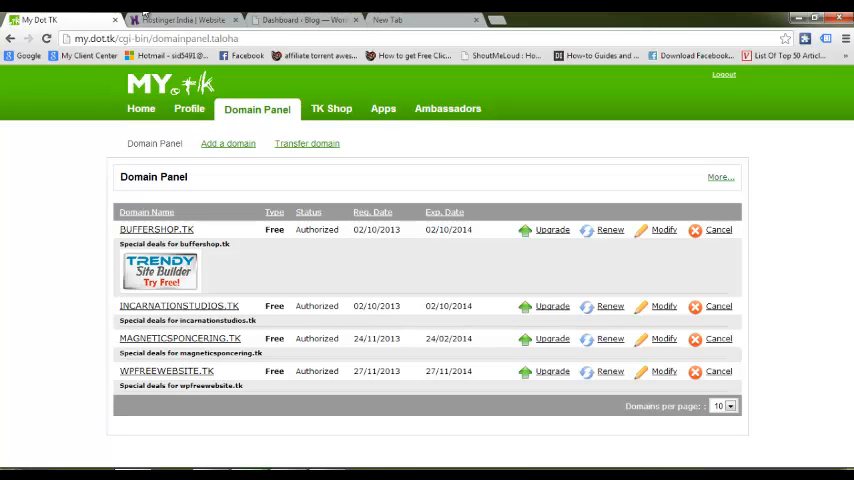
{"action": "mouse_move", "coordinate": [674, 384]}
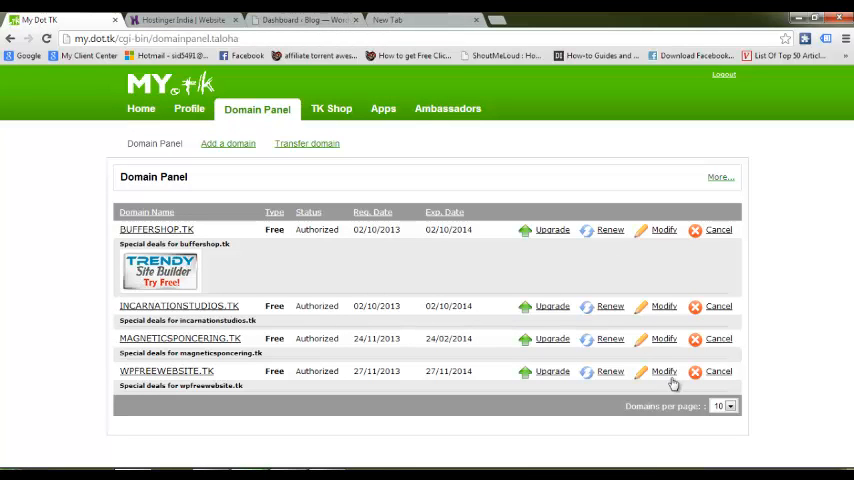
{"action": "left_click", "coordinate": [664, 372]}
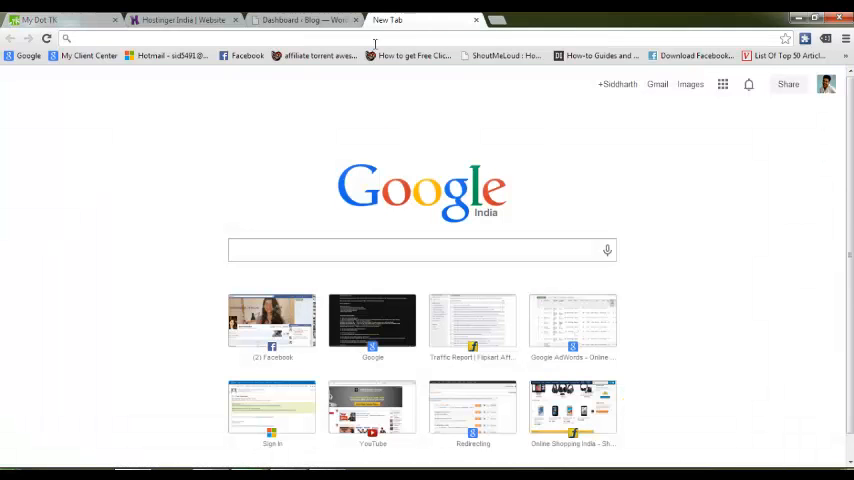
{"action": "left_click", "coordinate": [300, 20]}
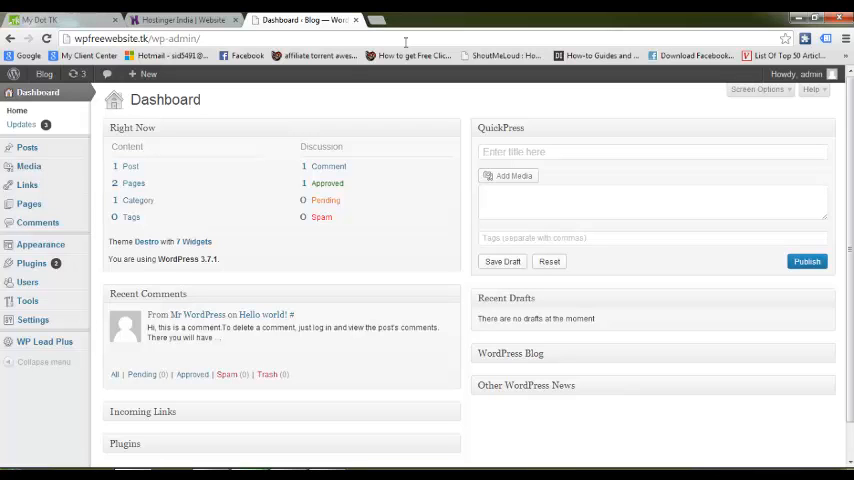
{"action": "mouse_move", "coordinate": [126, 196]}
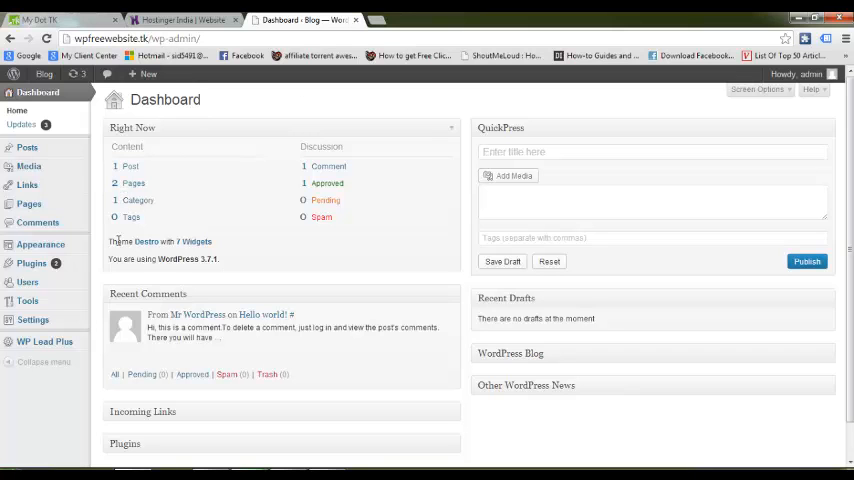
Search the plugin directory for 'wp lead plus' from Plugins > Add New
{"action": "left_click", "coordinate": [32, 264]}
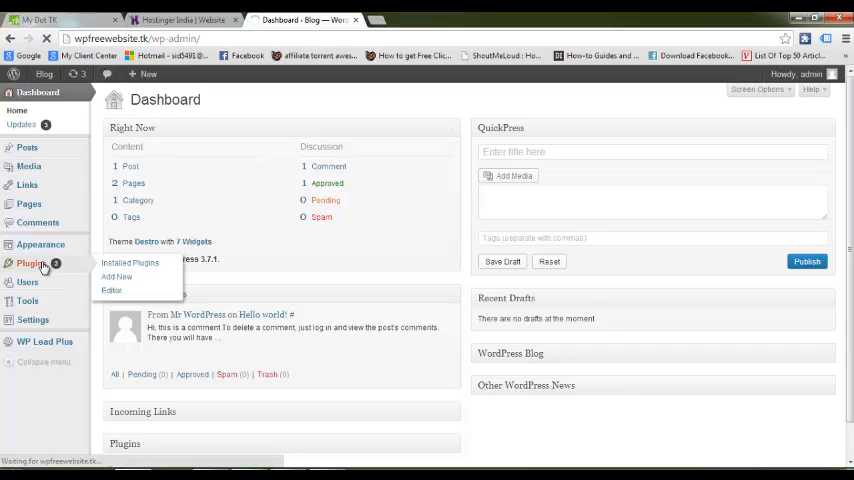
{"action": "left_click", "coordinate": [118, 276]}
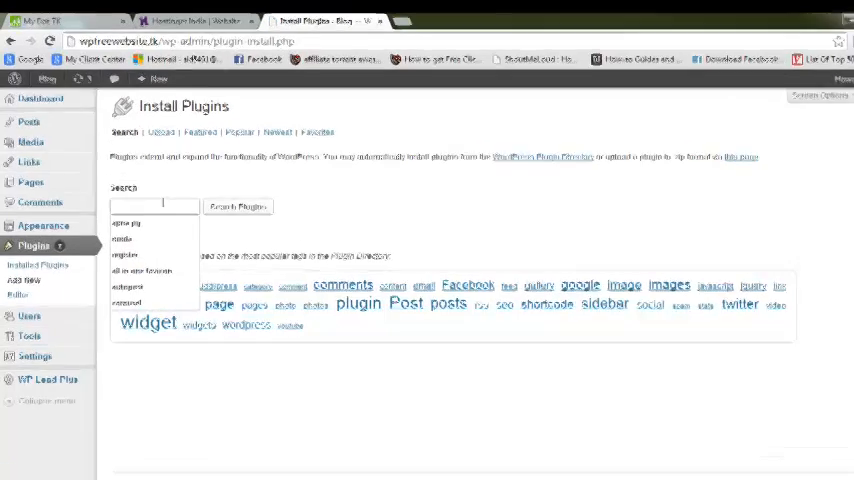
{"action": "type", "text": "wp"}
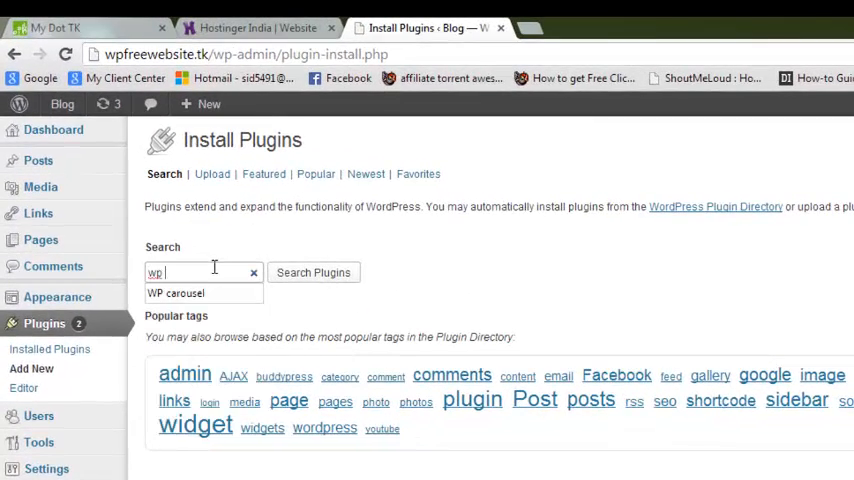
{"action": "type", "text": "lead plus"}
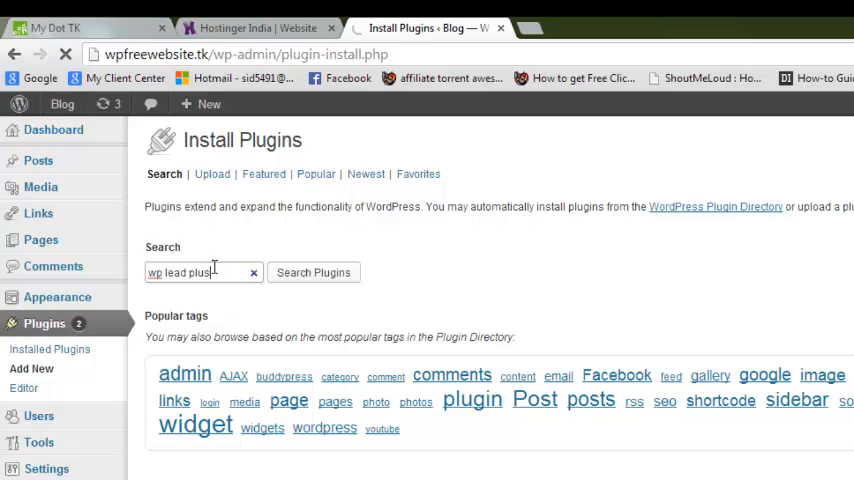
{"action": "left_click", "coordinate": [312, 272]}
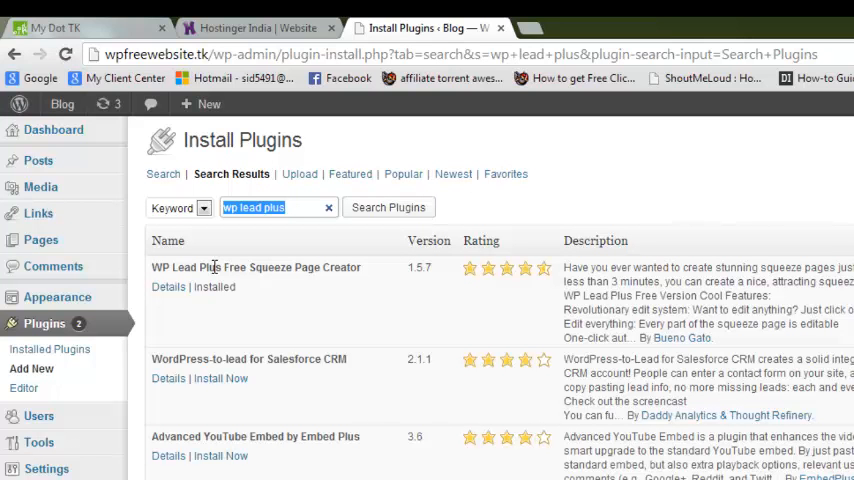
{"action": "mouse_move", "coordinate": [240, 284]}
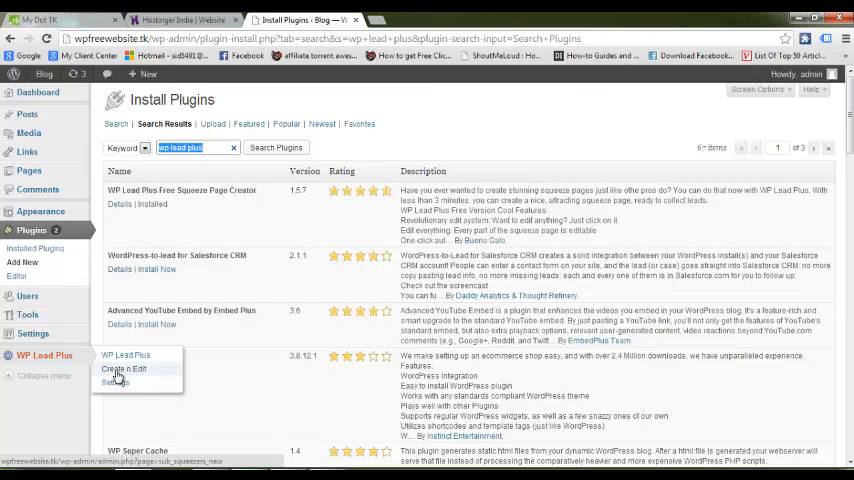
Start a new squeeze page via WP Lead Plus > Create n Edit
{"action": "left_click", "coordinate": [124, 368]}
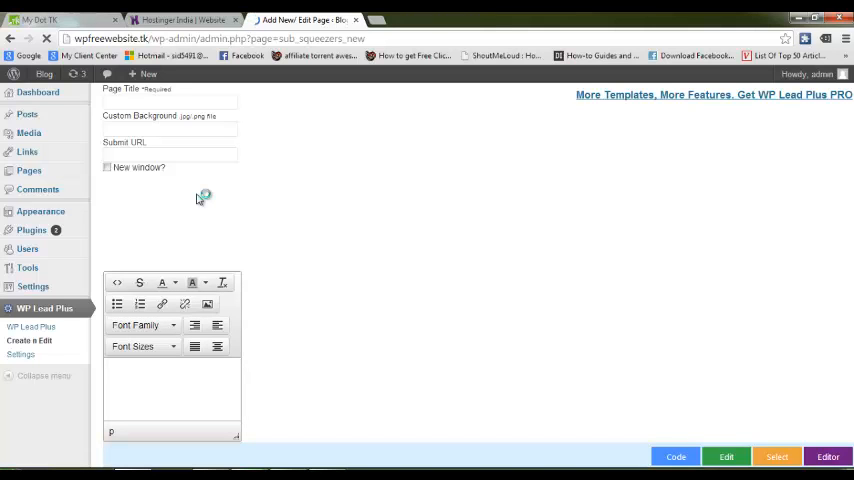
{"action": "mouse_move", "coordinate": [200, 198]}
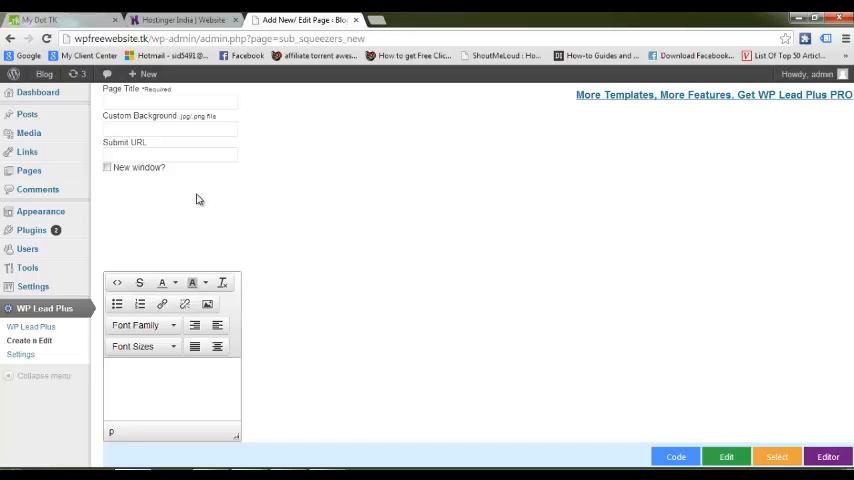
{"action": "mouse_move", "coordinate": [364, 264]}
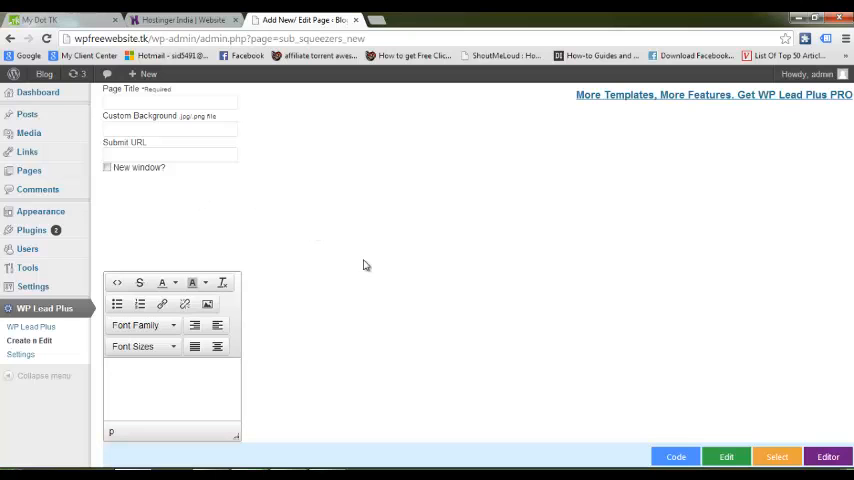
{"action": "mouse_move", "coordinate": [348, 340]}
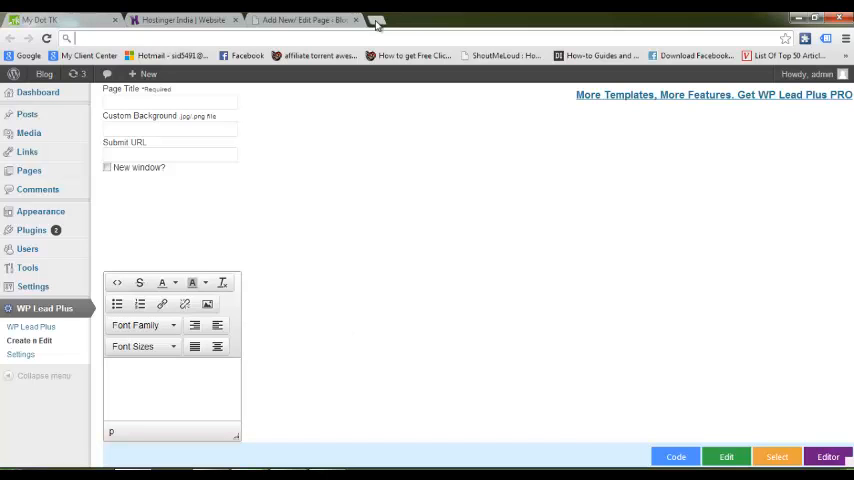
Search Google for 'wp lead plus tutorials' in a new tab
{"action": "left_click", "coordinate": [376, 20]}
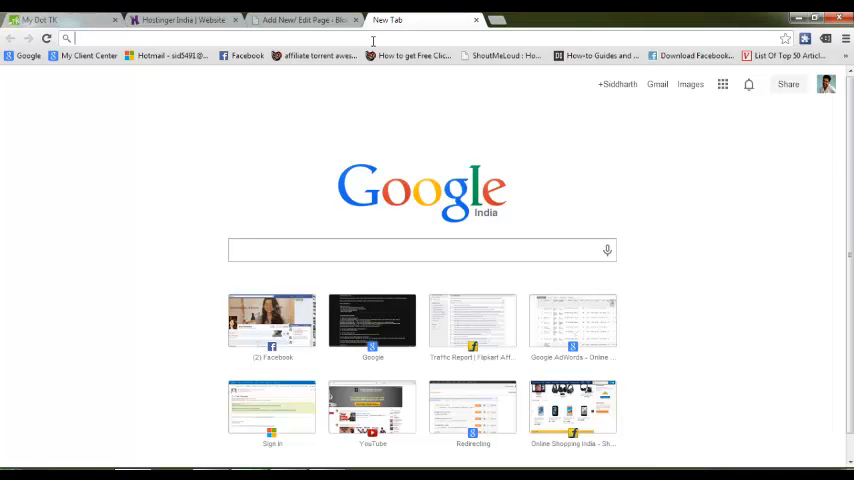
{"action": "type", "text": "wp lead"}
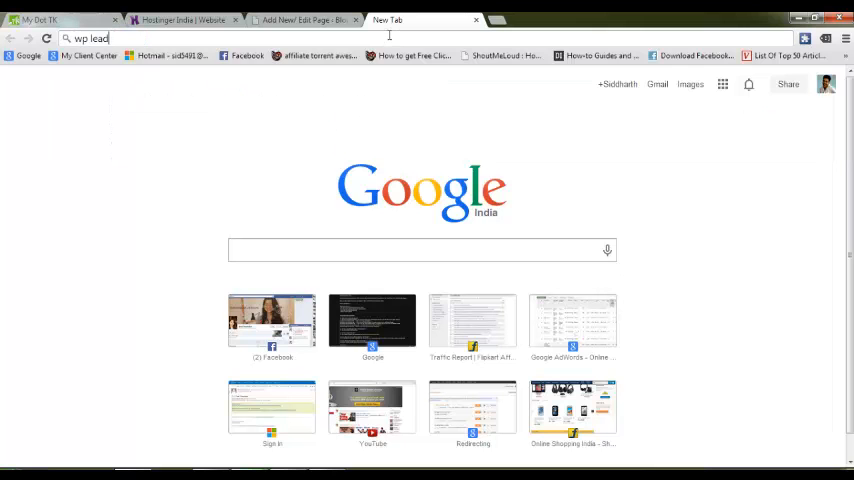
{"action": "type", "text": "plus t"}
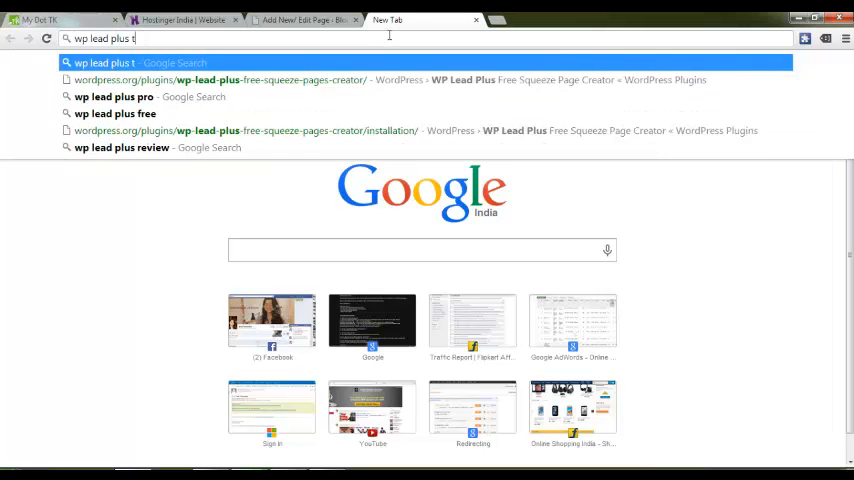
{"action": "key", "text": "Return"}
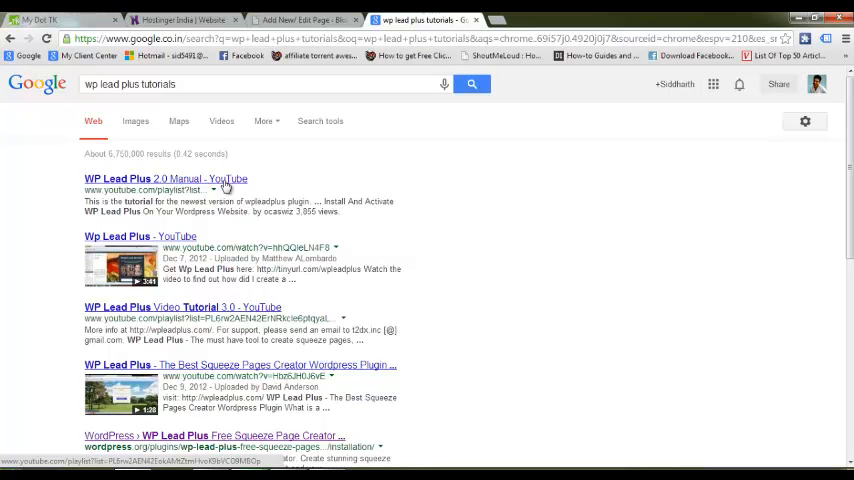
View the WP Lead Plus 2.0 Manual YouTube playlist down to video 19
{"action": "left_click", "coordinate": [164, 180]}
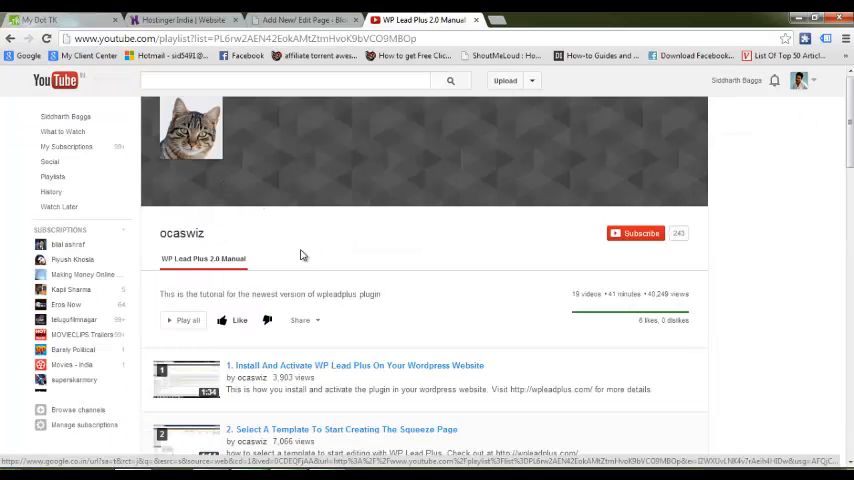
{"action": "scroll", "scroll_direction": "down", "scroll_amount": 3}
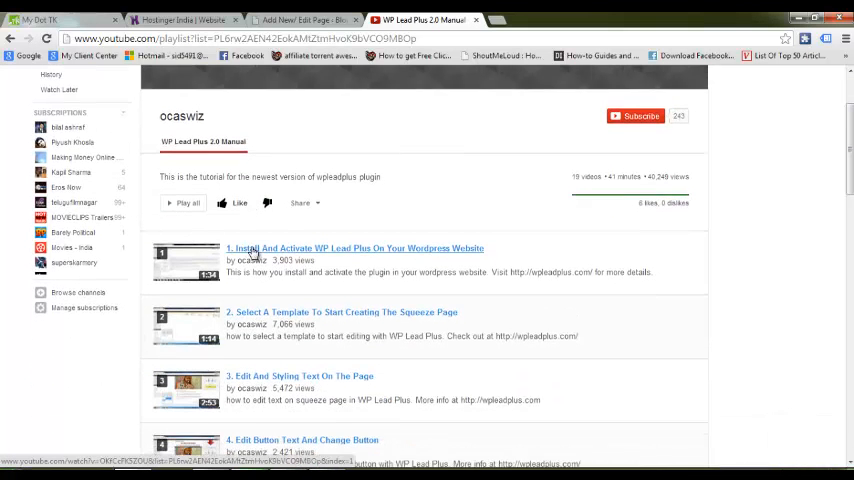
{"action": "scroll", "scroll_direction": "down", "scroll_amount": 3}
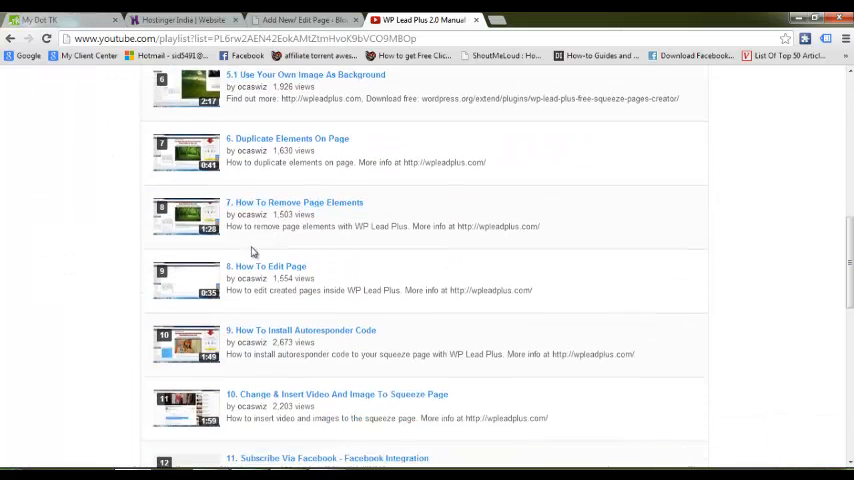
{"action": "scroll", "scroll_direction": "down", "scroll_amount": 3}
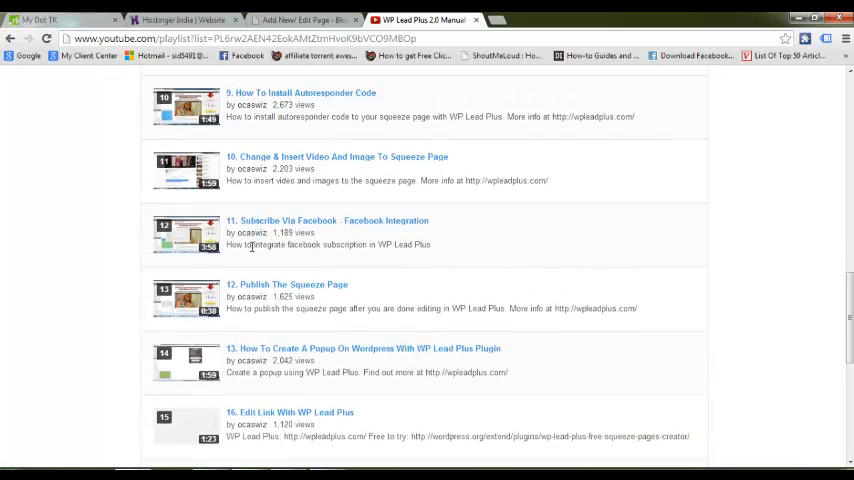
{"action": "scroll", "scroll_direction": "down", "scroll_amount": 3}
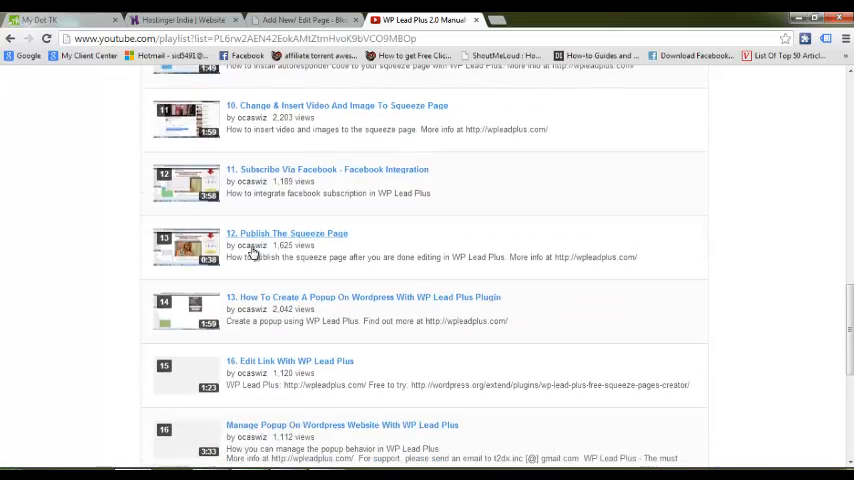
{"action": "scroll", "scroll_direction": "down", "scroll_amount": 3}
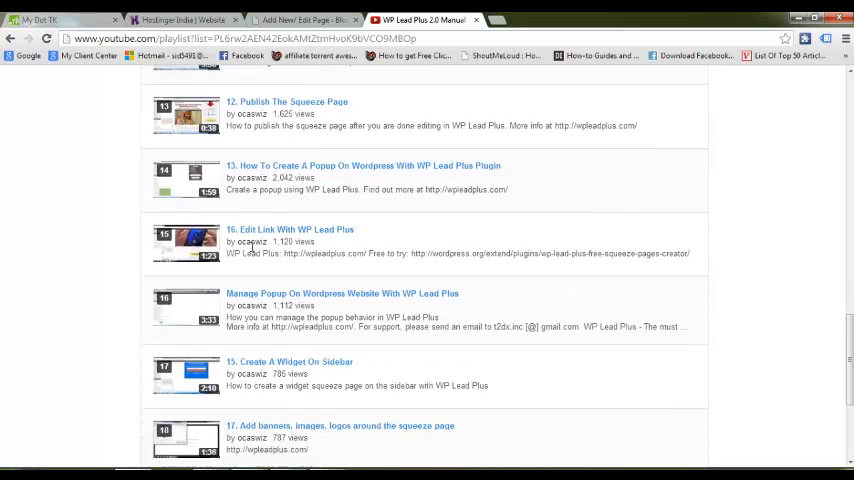
{"action": "scroll", "scroll_direction": "down", "scroll_amount": 3}
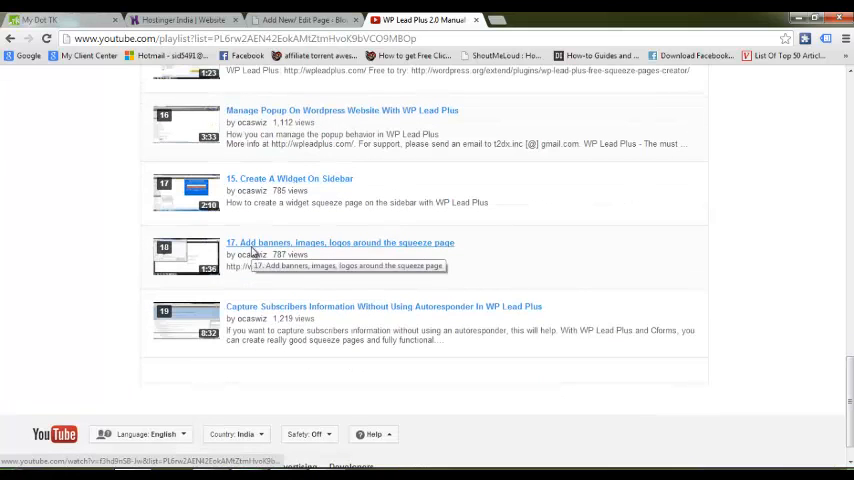
{"action": "left_click", "coordinate": [304, 20]}
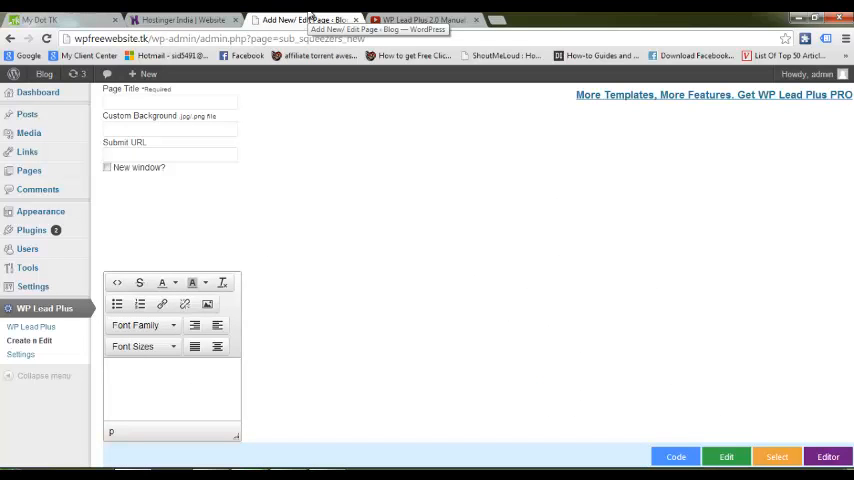
{"action": "mouse_move", "coordinate": [358, 148]}
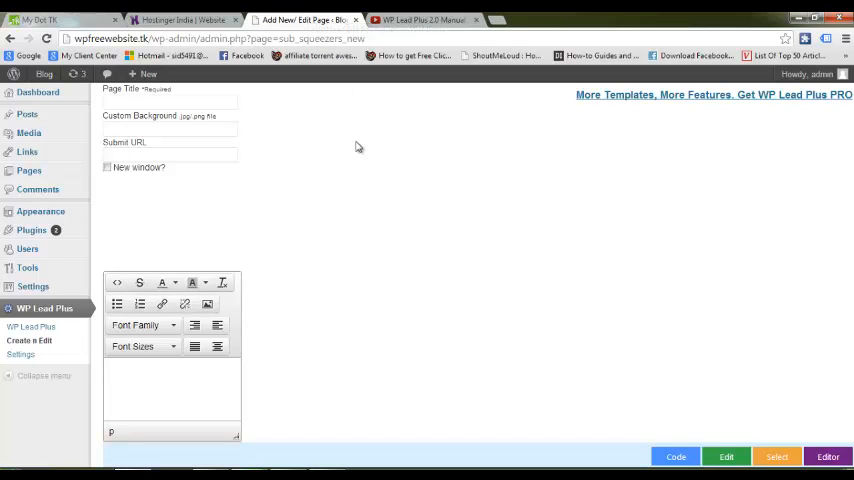
{"action": "mouse_move", "coordinate": [444, 140]}
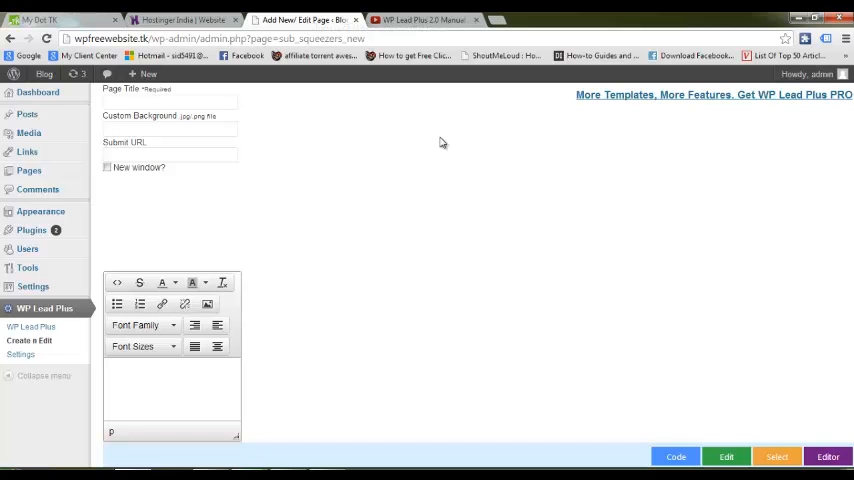
{"action": "left_click", "coordinate": [420, 20]}
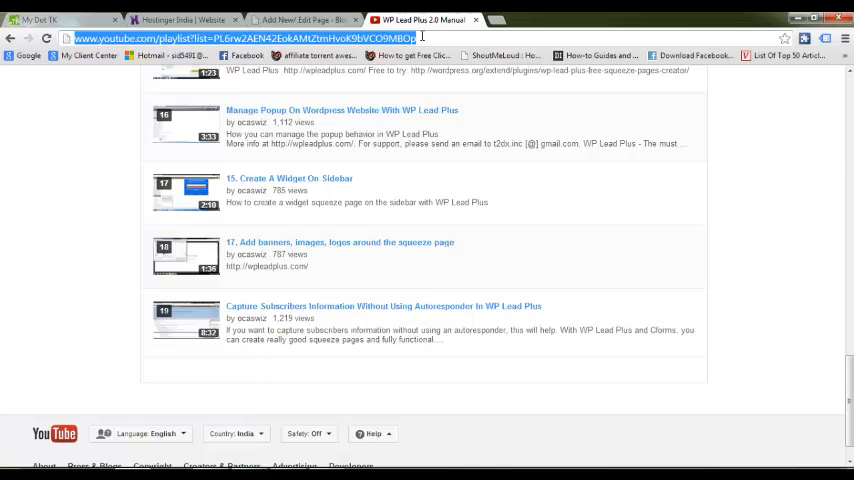
{"action": "type", "text": "ww."}
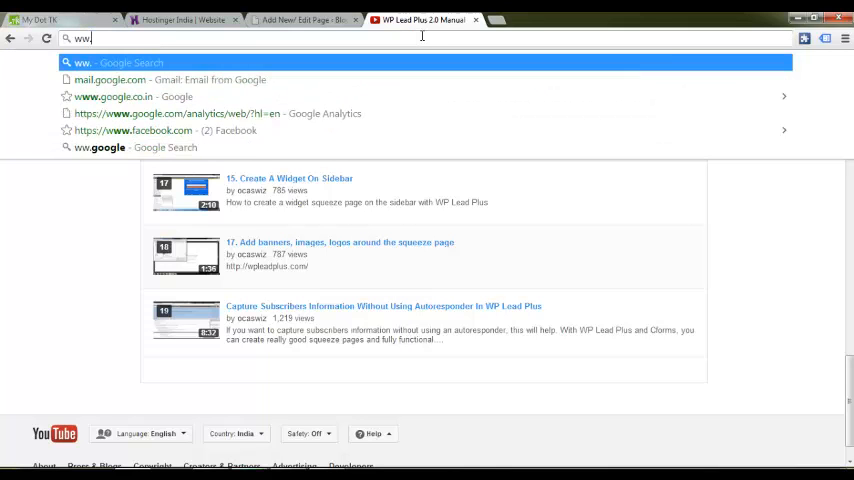
{"action": "type", "text": "www.flipkart.com"}
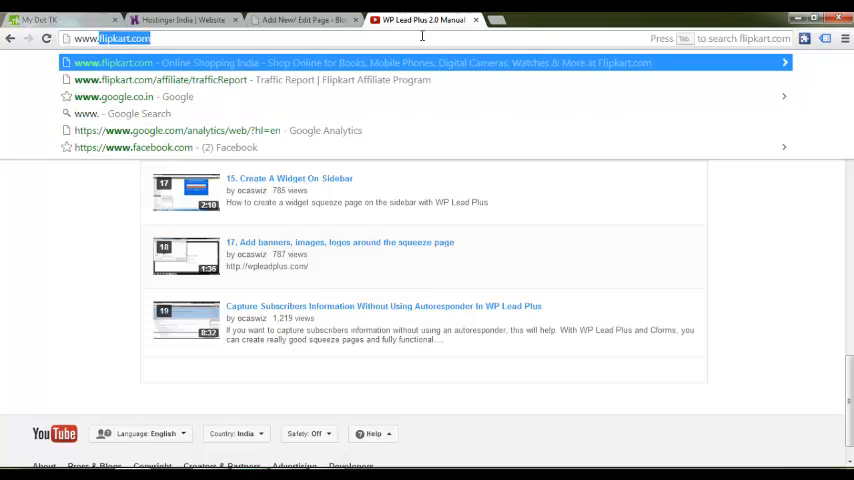